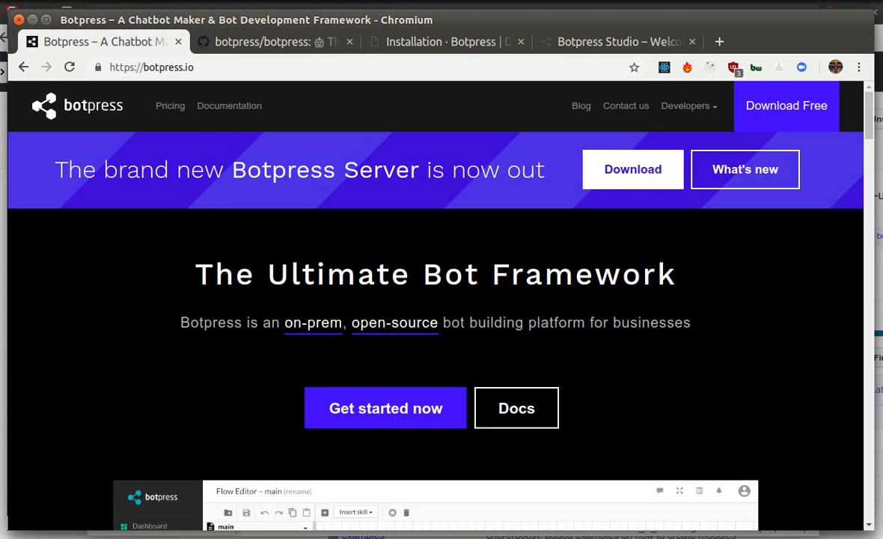
pyautogui.moveTo(277, 41)
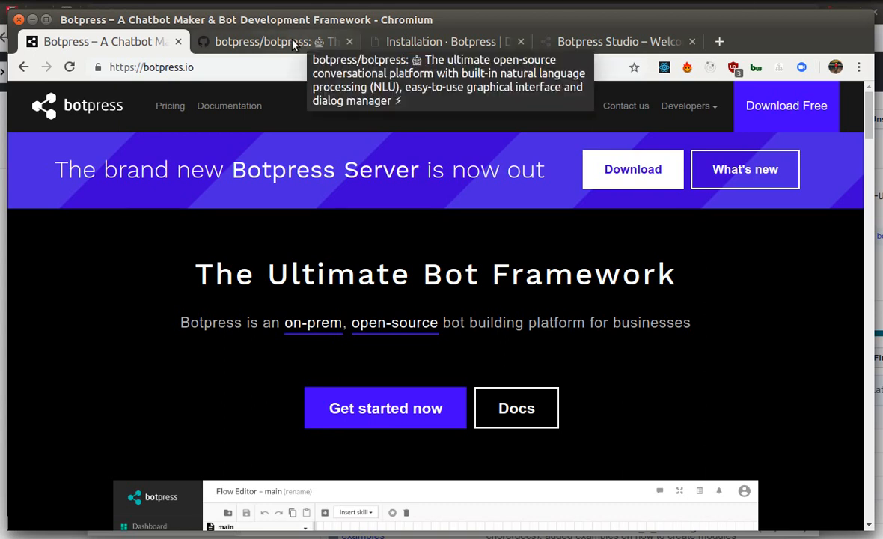
# Read the botpress GitHub README down to the About V11 section
pyautogui.click(269, 41)
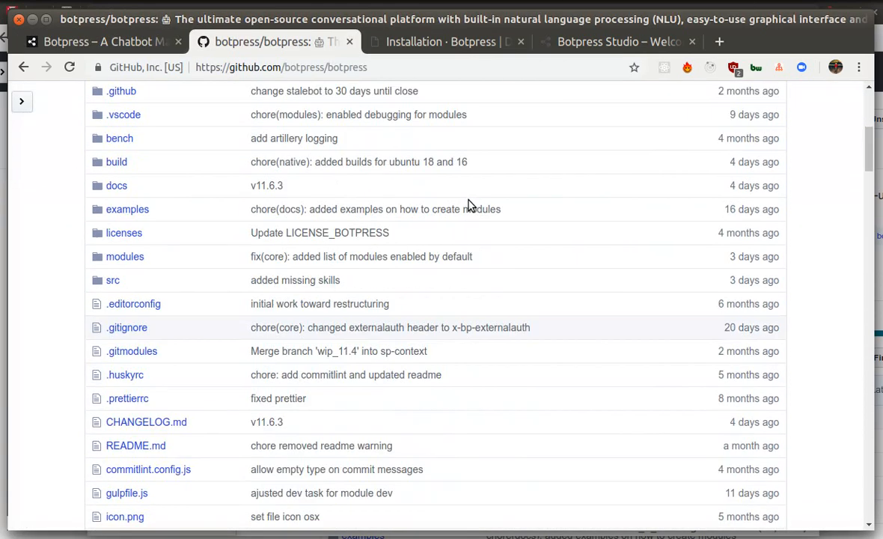
pyautogui.scroll(3)
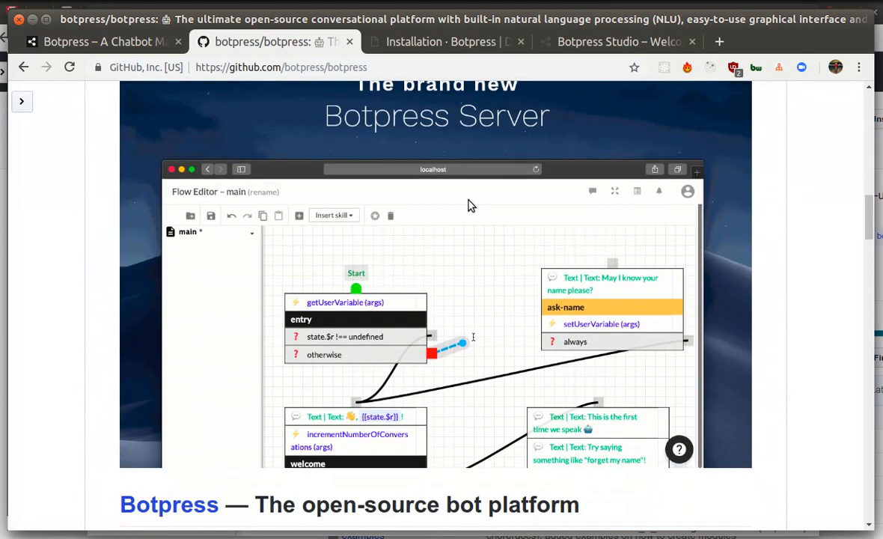
pyautogui.scroll(-3)
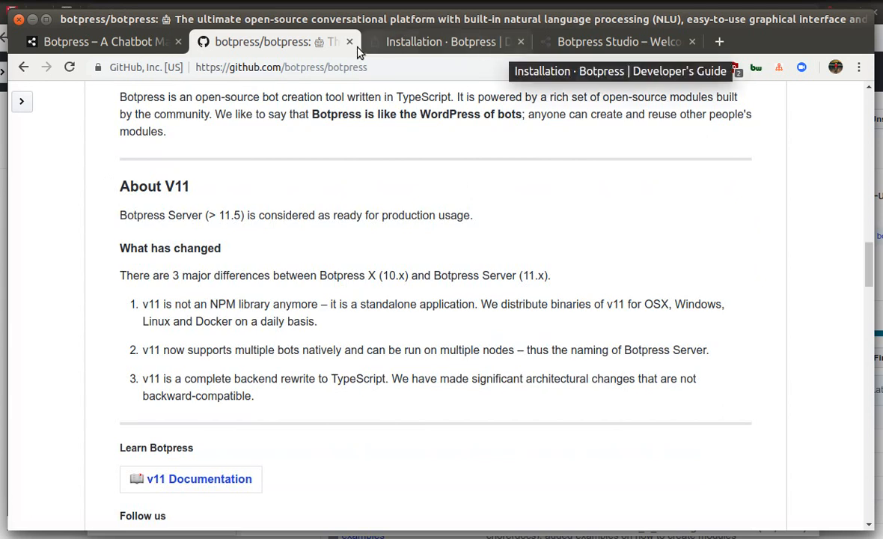
# Look over the Botpress Developer's Guide installation page
pyautogui.click(441, 41)
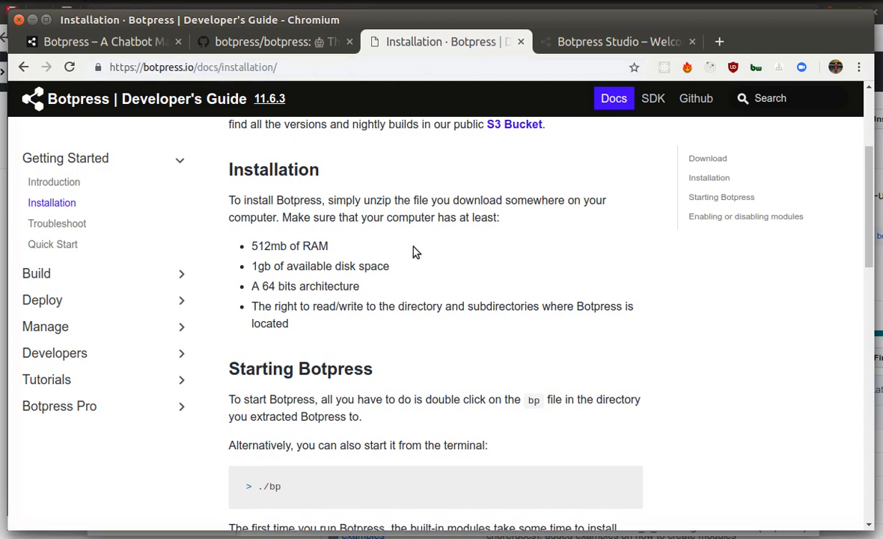
pyautogui.scroll(-3)
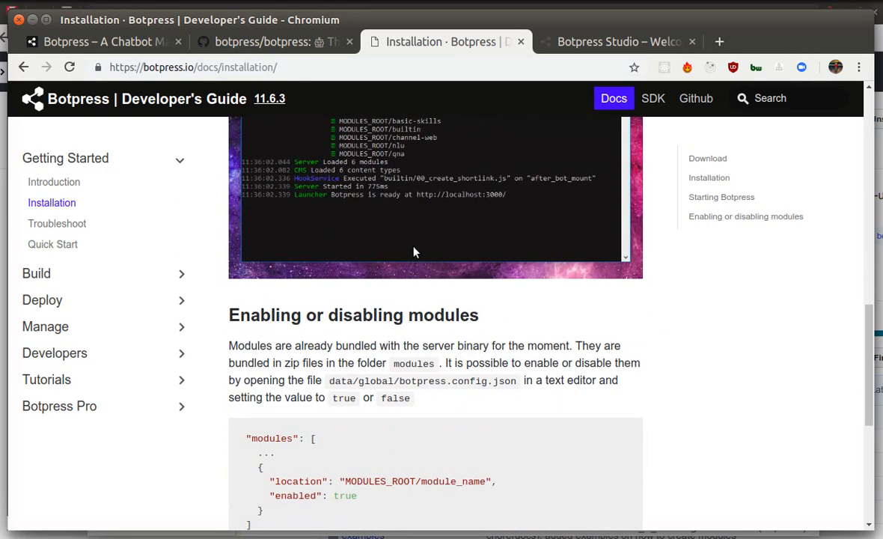
pyautogui.scroll(-3)
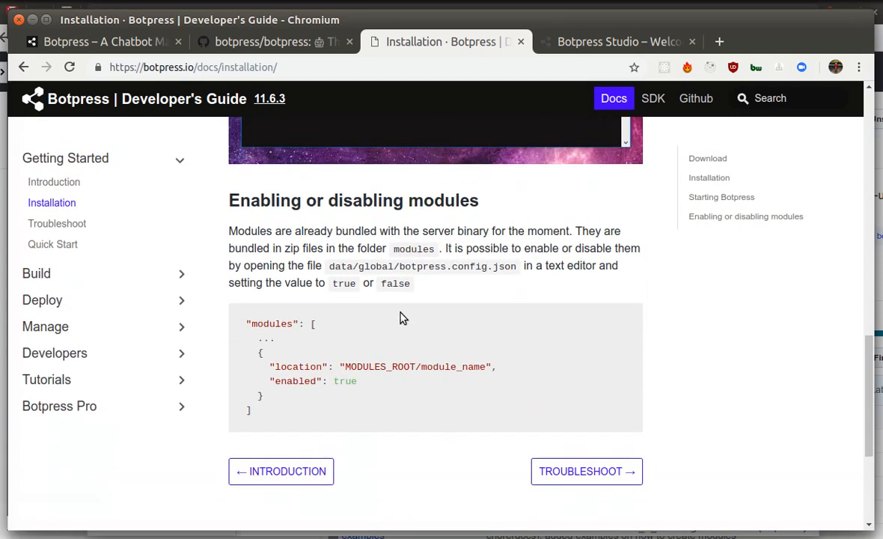
pyautogui.scroll(3)
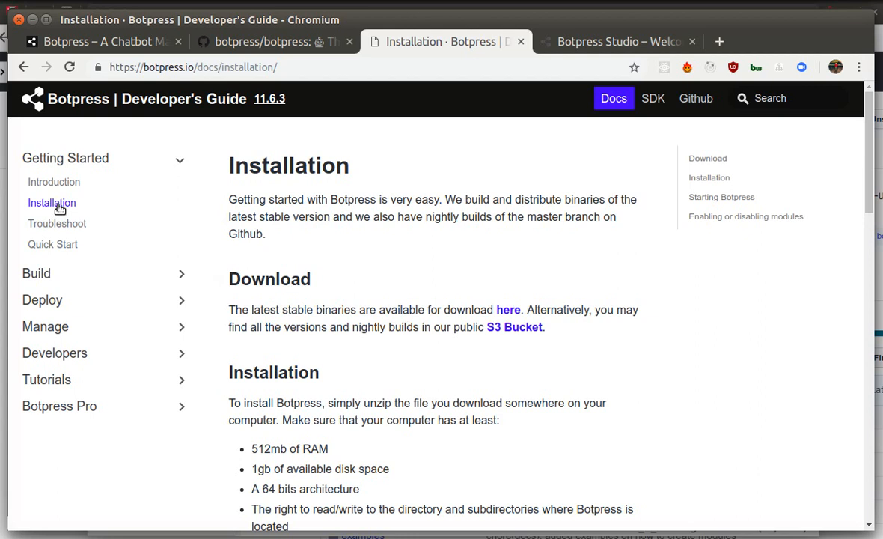
pyautogui.moveTo(88, 203)
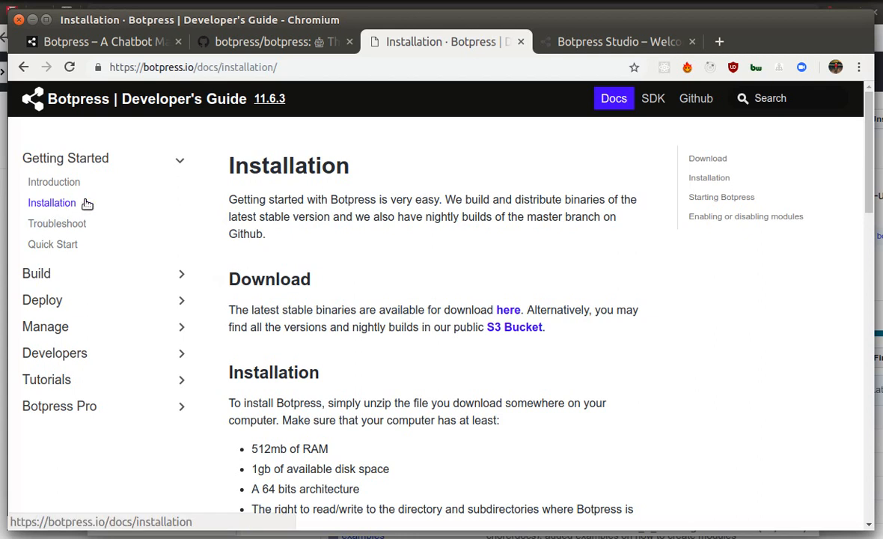
pyautogui.moveTo(59, 208)
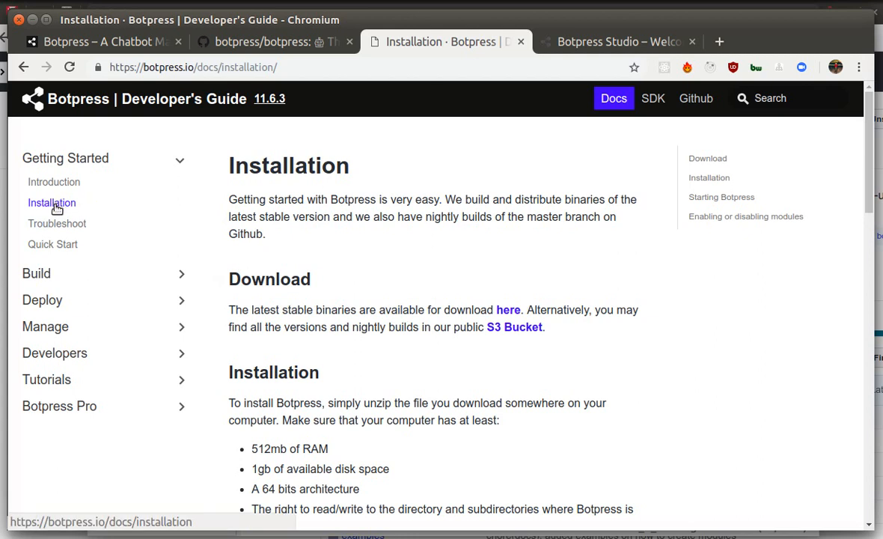
pyautogui.moveTo(477, 196)
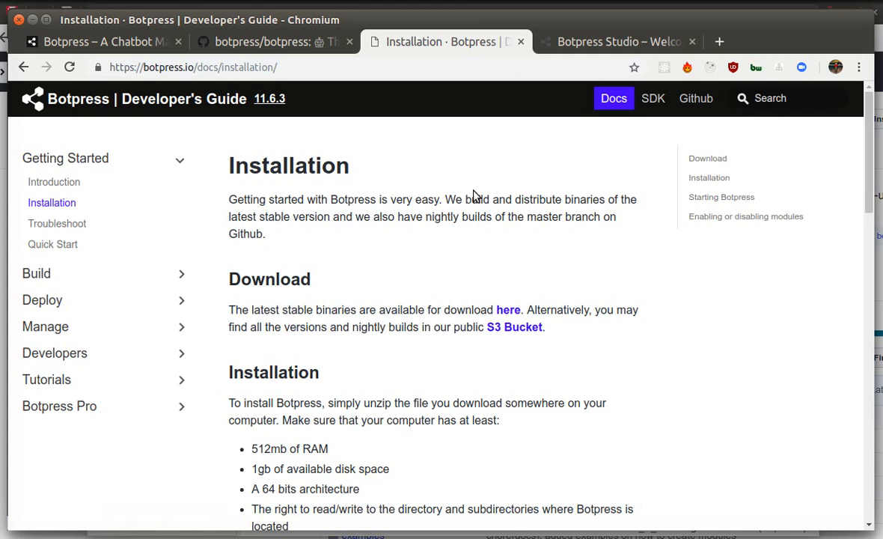
pyautogui.moveTo(452, 220)
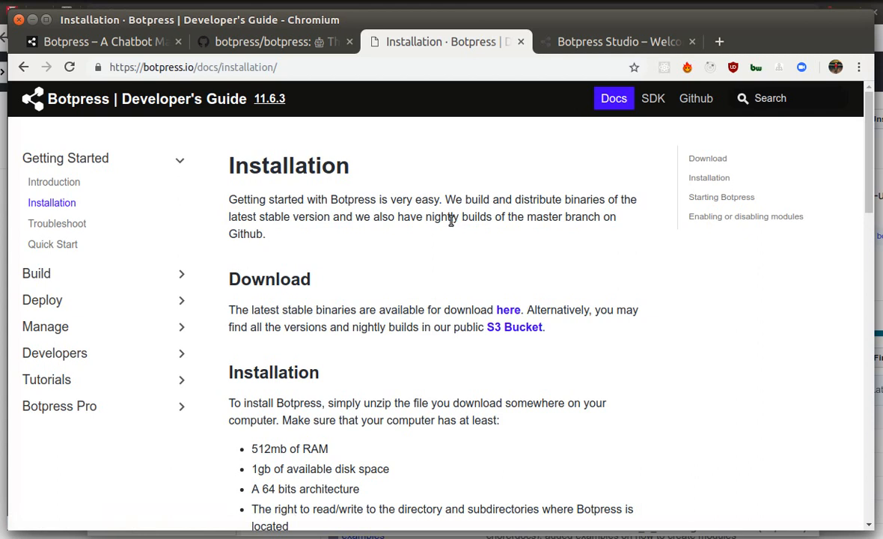
# Read down to the Starting Botpress instructions and server launch screenshot
pyautogui.scroll(-3)
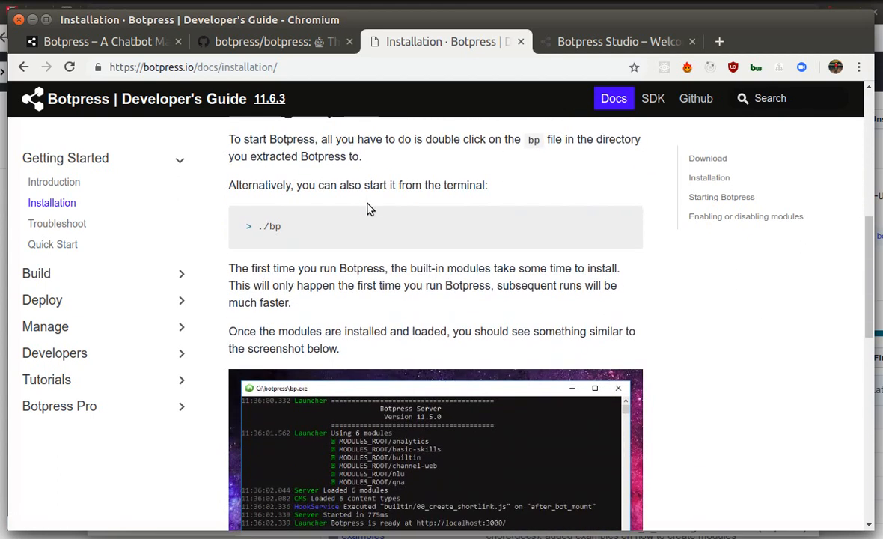
pyautogui.scroll(-3)
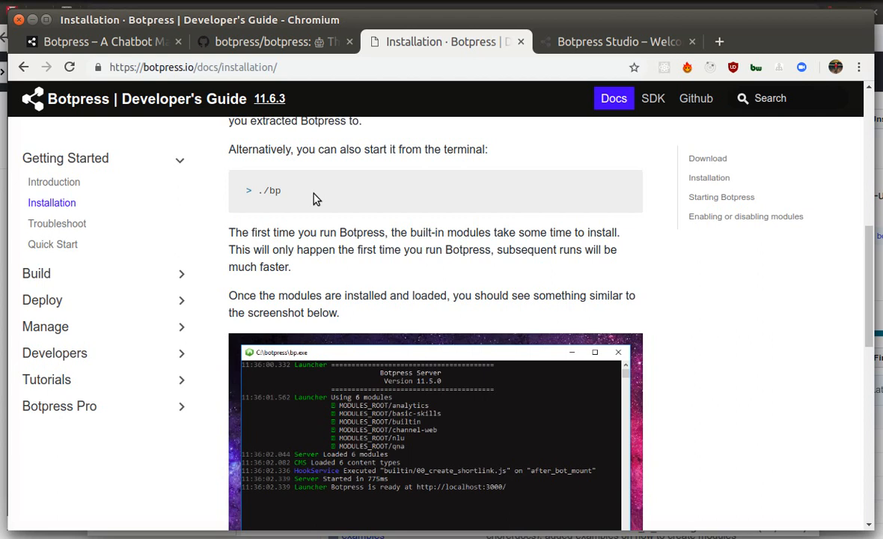
pyautogui.scroll(-3)
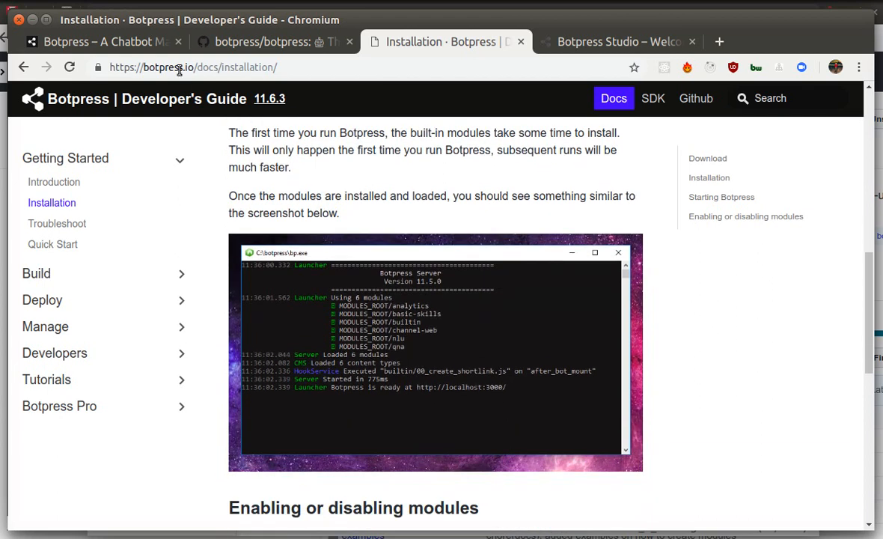
# View the Linux build in the Botpress download center and the homepage feature overview
pyautogui.click(104, 41)
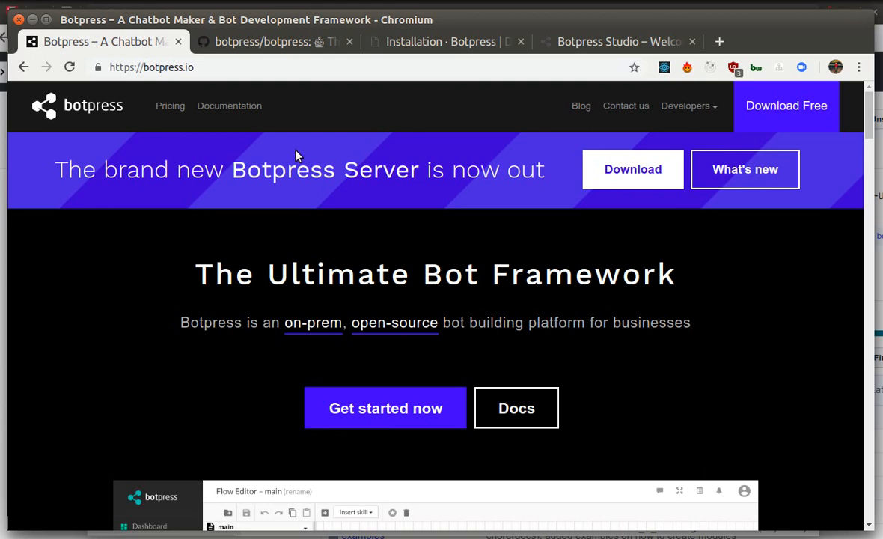
pyautogui.moveTo(633, 170)
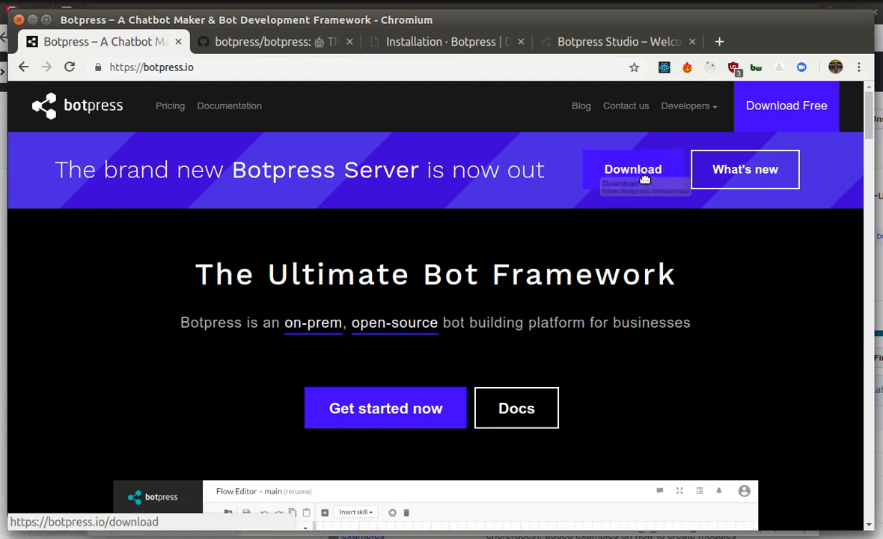
pyautogui.click(632, 169)
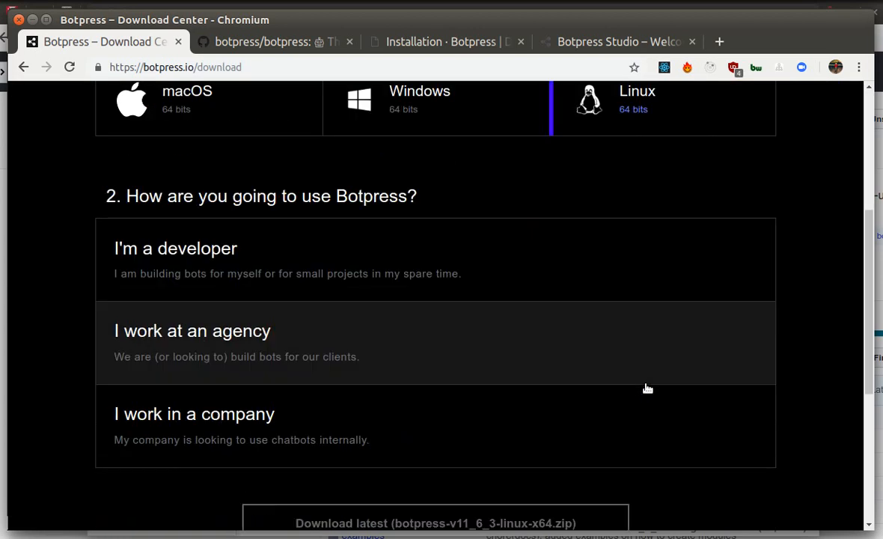
pyautogui.scroll(-3)
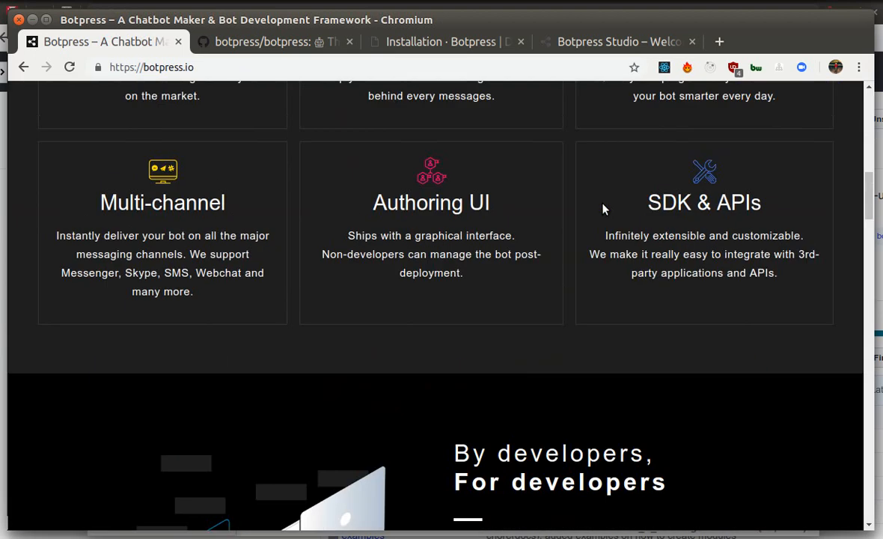
pyautogui.scroll(-3)
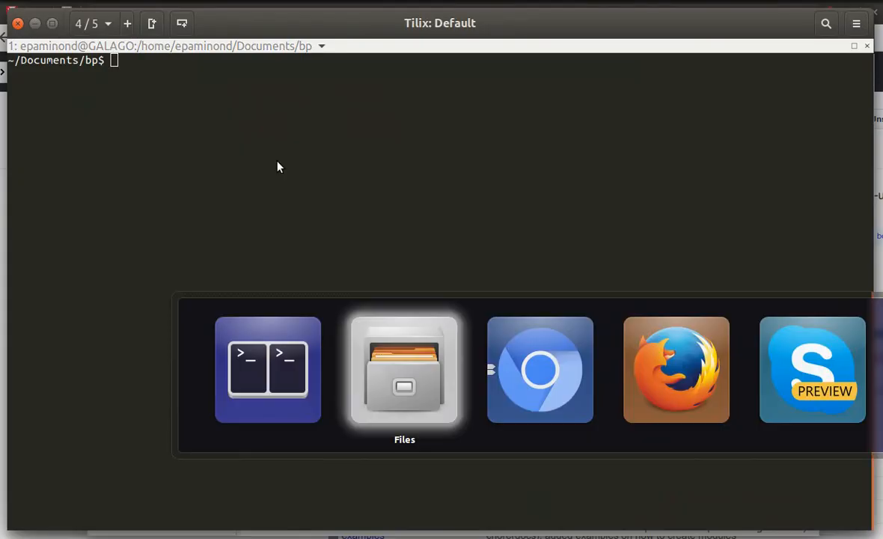
# Check the downloaded Botpress zip, then run ./bp in ~/Documents/bp to start the server
pyautogui.click(404, 369)
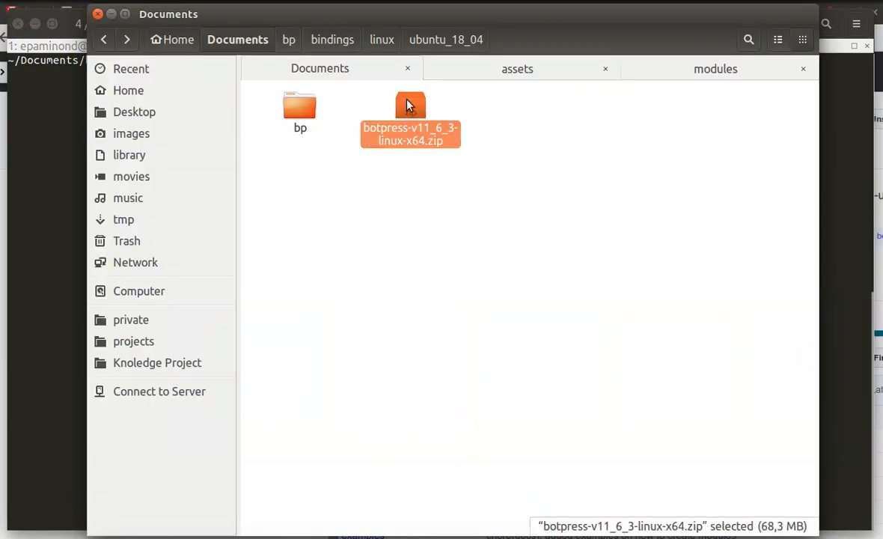
pyautogui.moveTo(289, 119)
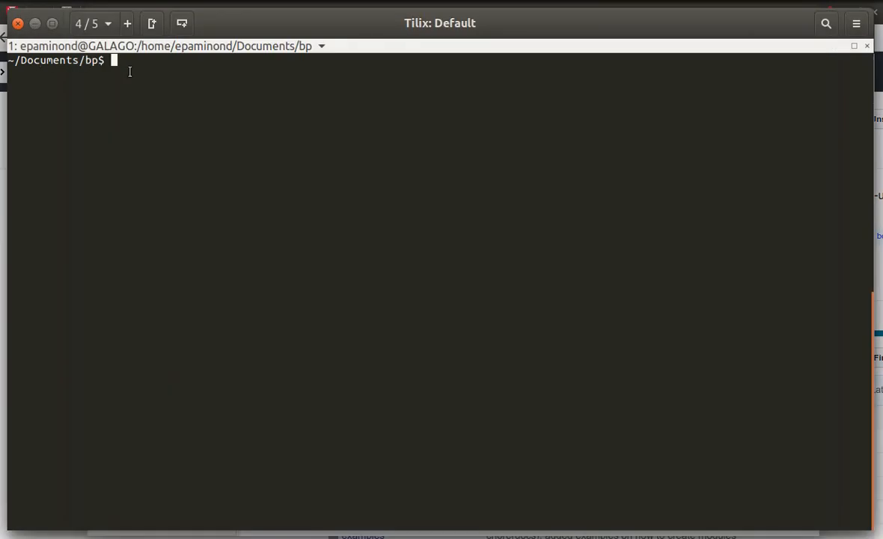
pyautogui.write('./bp')
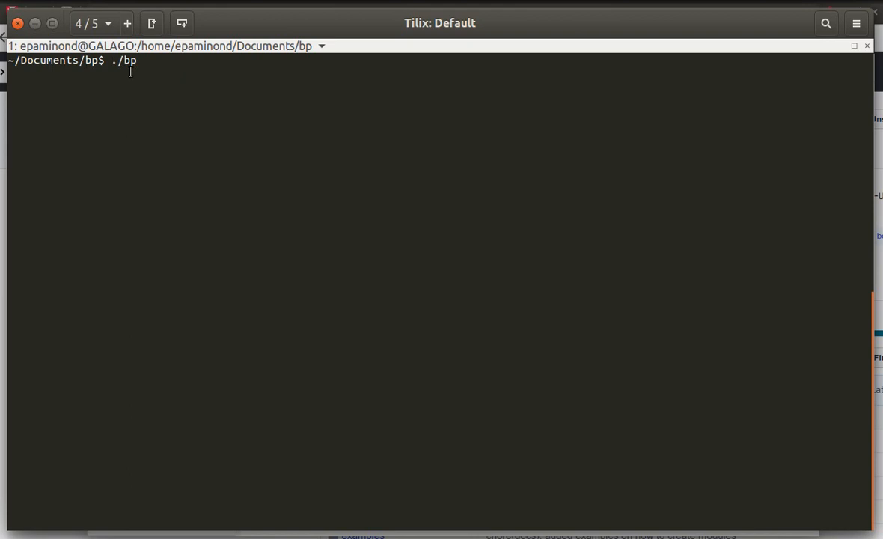
pyautogui.press('Return')
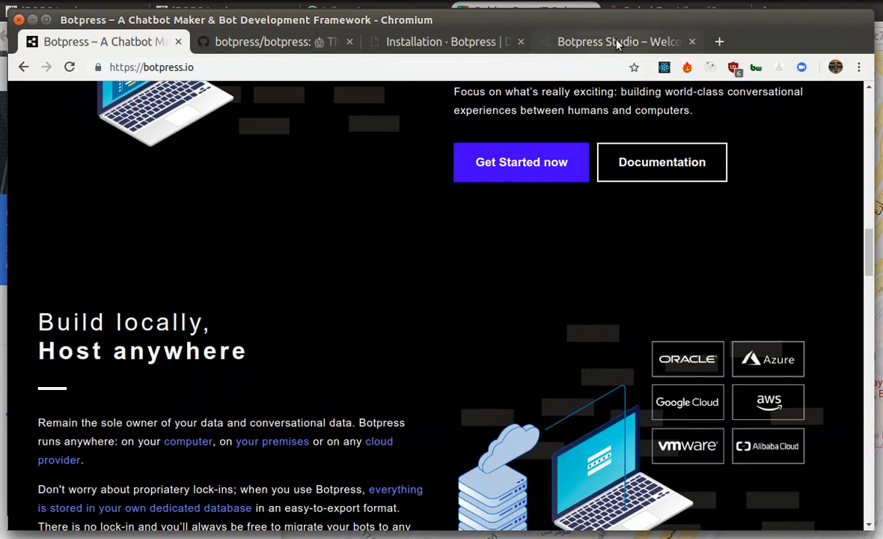
# Fill the localhost:3000 signup with the oleksi... e-mail and password to create the master admin
pyautogui.click(616, 42)
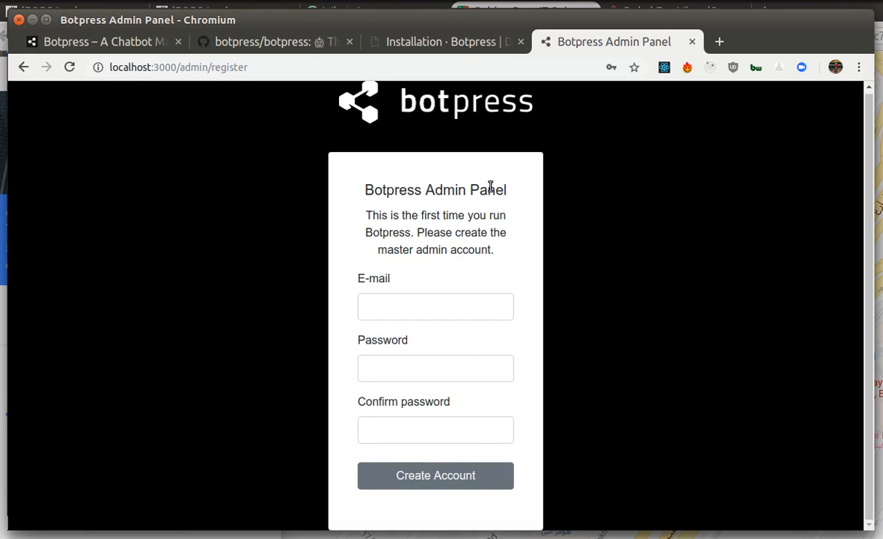
pyautogui.click(436, 307)
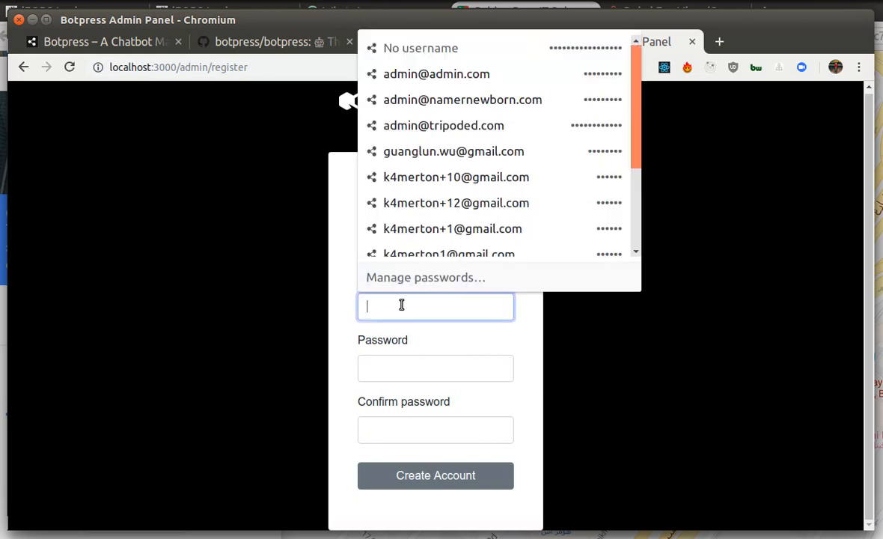
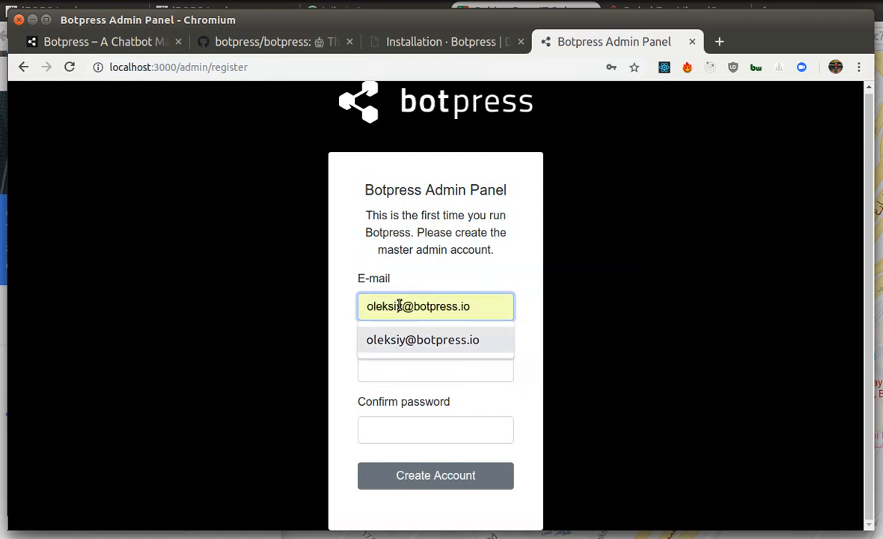
pyautogui.click(435, 367)
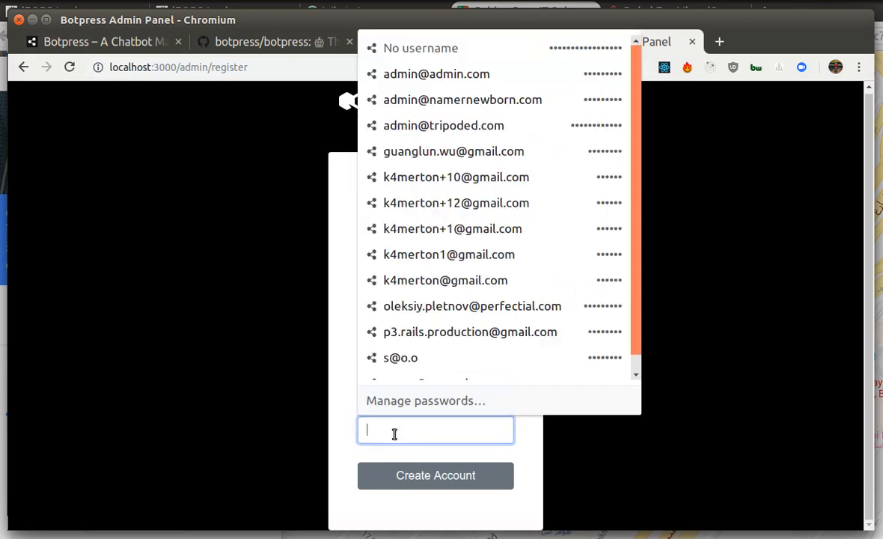
pyautogui.click(436, 475)
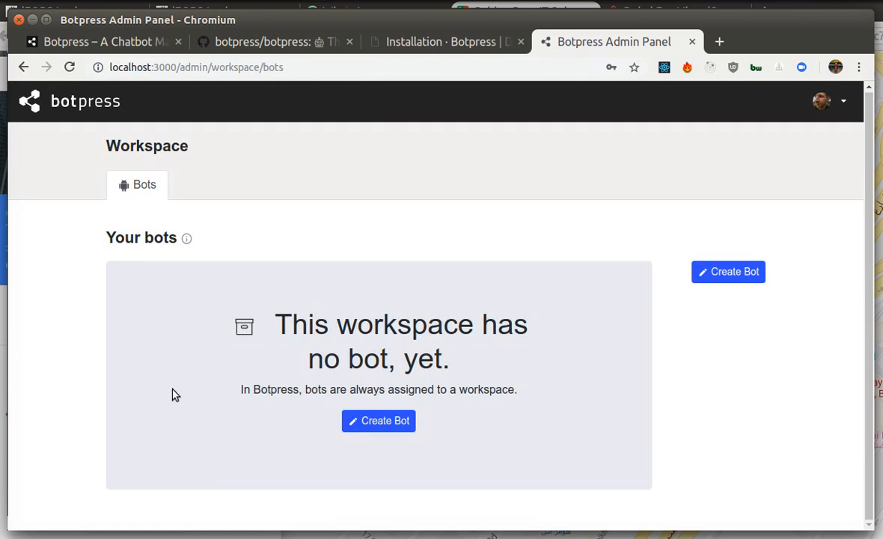
pyautogui.moveTo(504, 424)
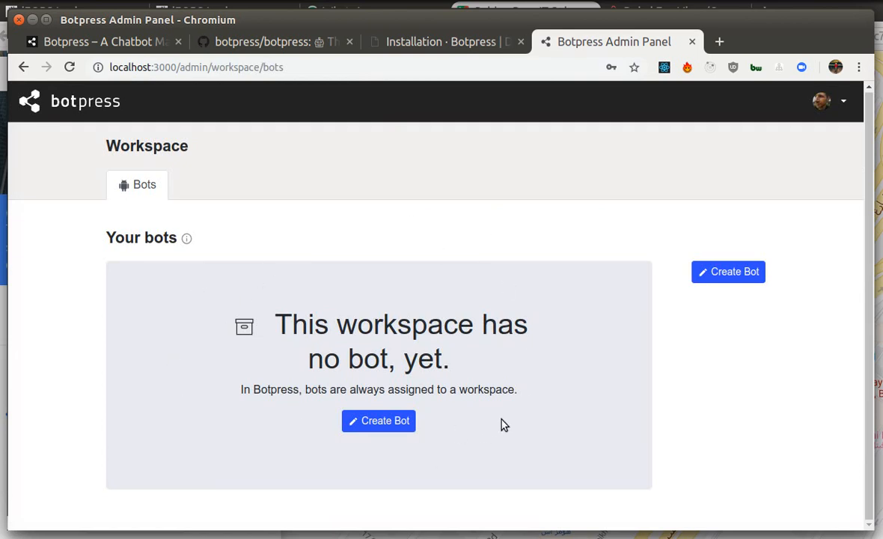
pyautogui.moveTo(472, 422)
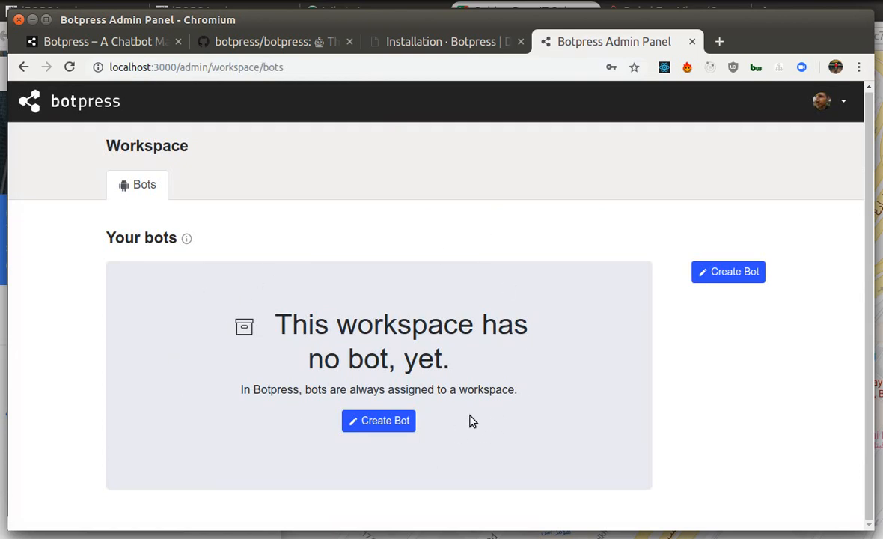
# Create a bot named welcome from the Welcome Bot template
pyautogui.click(378, 420)
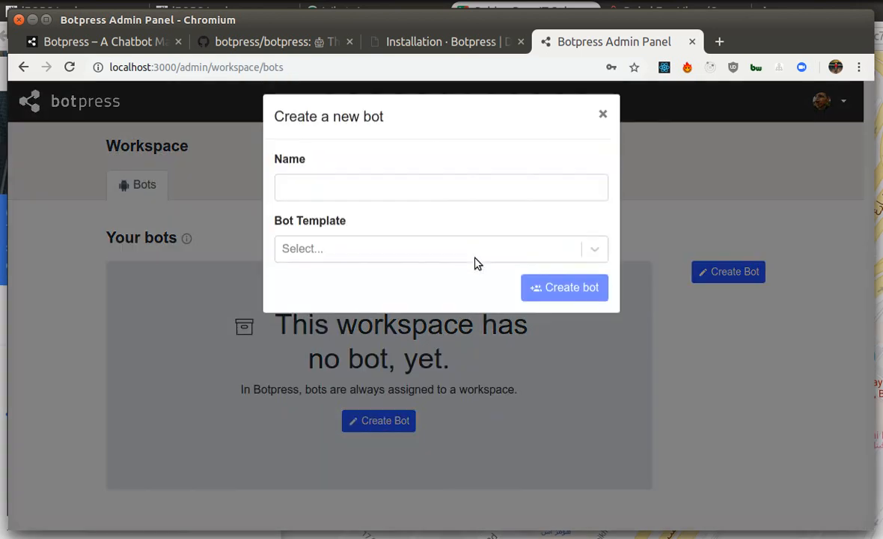
pyautogui.click(441, 248)
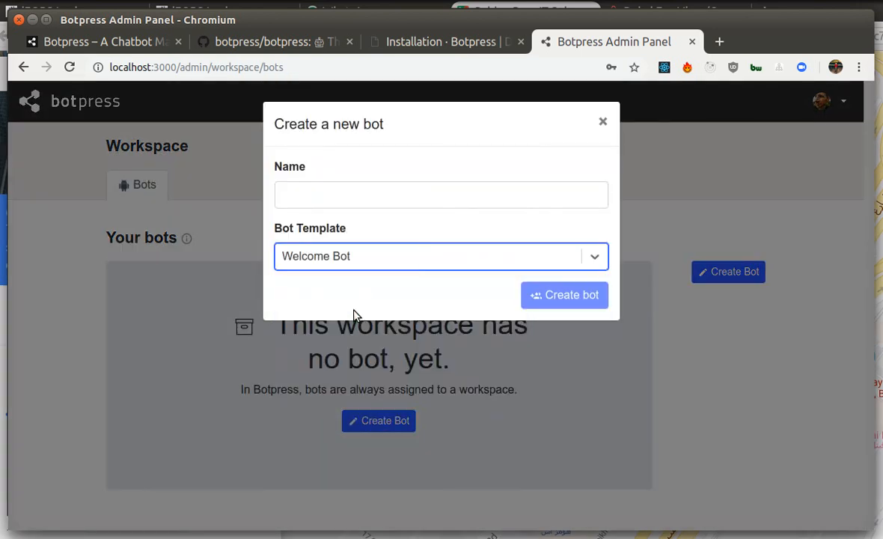
pyautogui.click(441, 195)
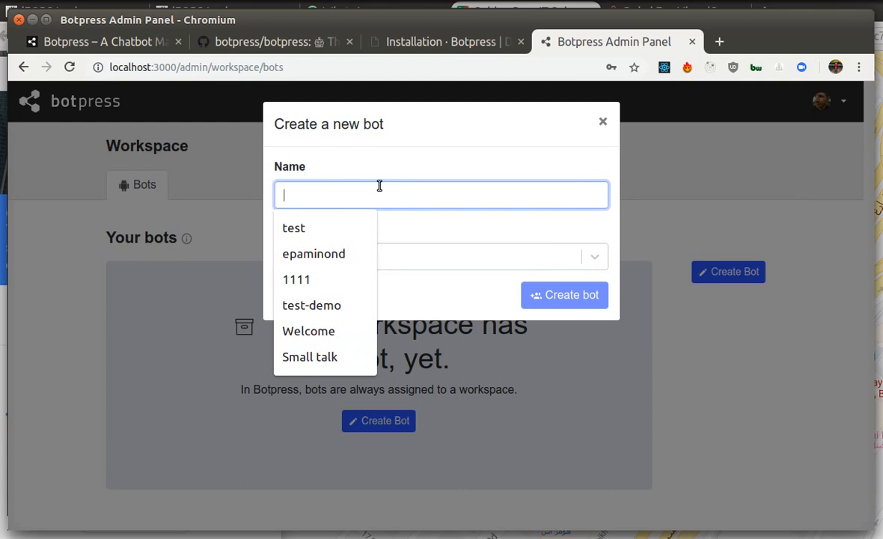
pyautogui.write('welcome')
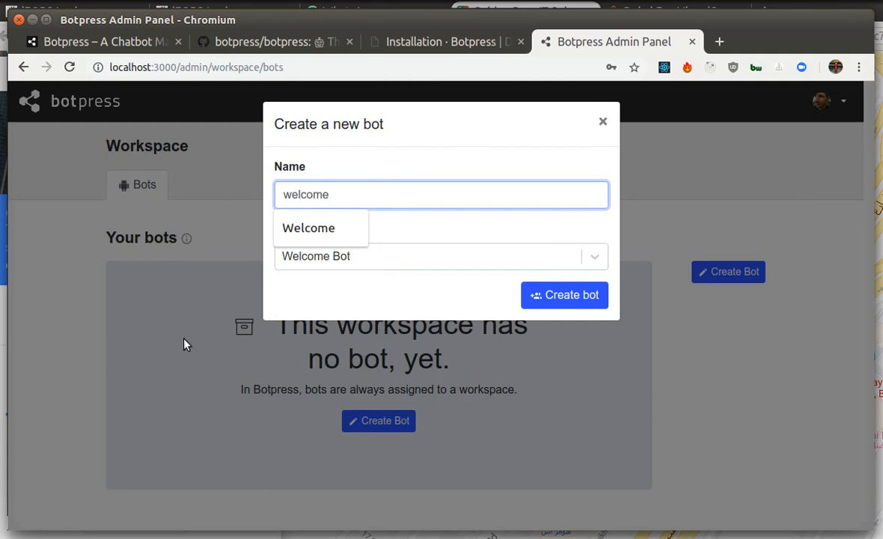
pyautogui.click(564, 294)
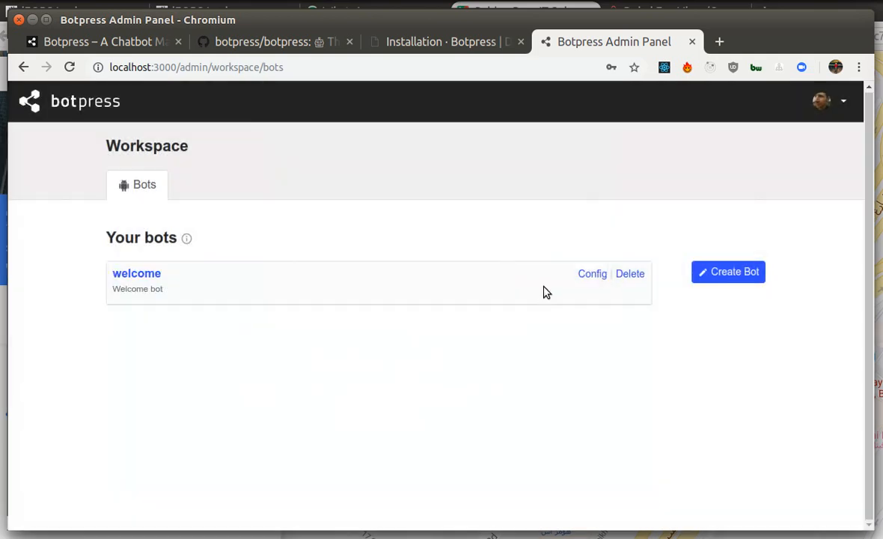
pyautogui.moveTo(247, 297)
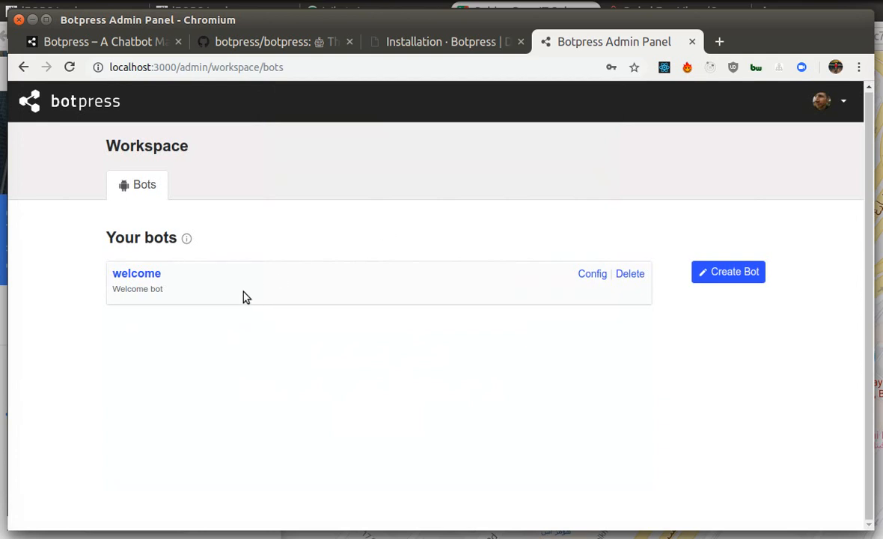
pyautogui.moveTo(137, 274)
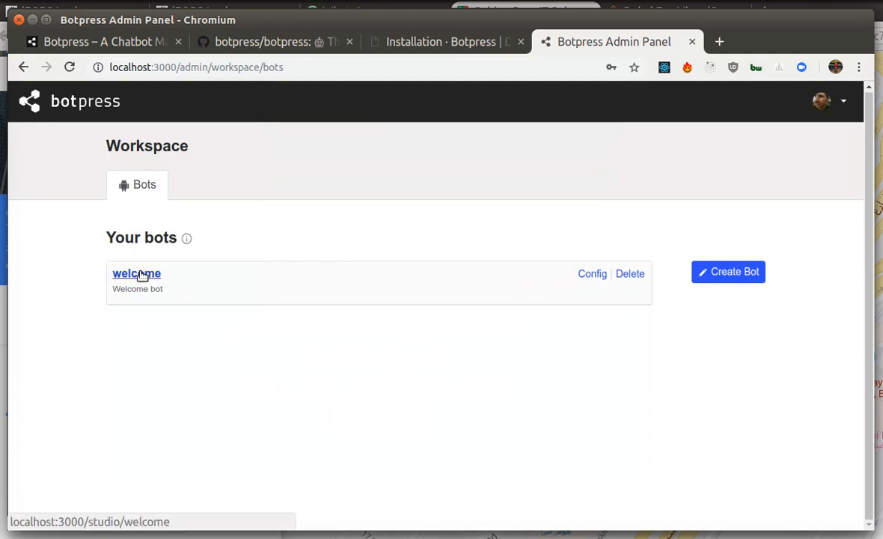
# Open the welcome bot in Studio to see its main flow nodes and transitions
pyautogui.click(136, 273)
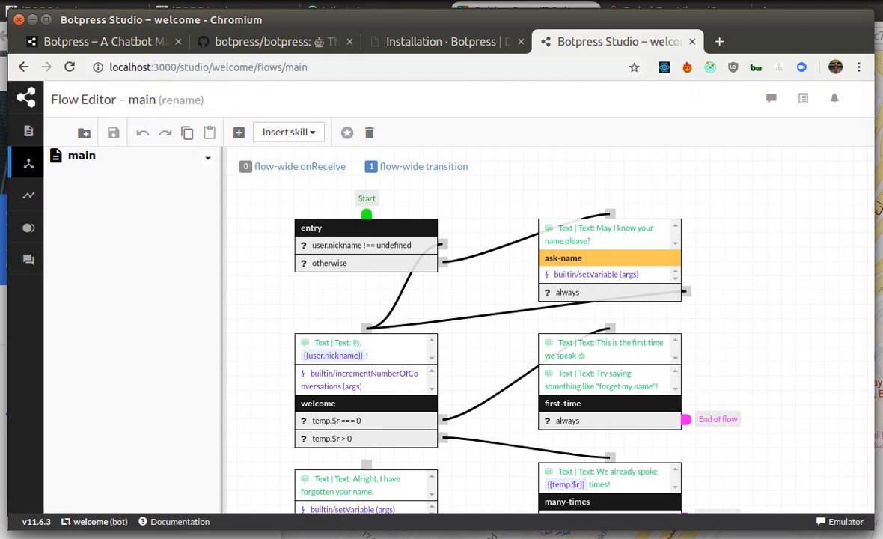
pyautogui.moveTo(300, 132)
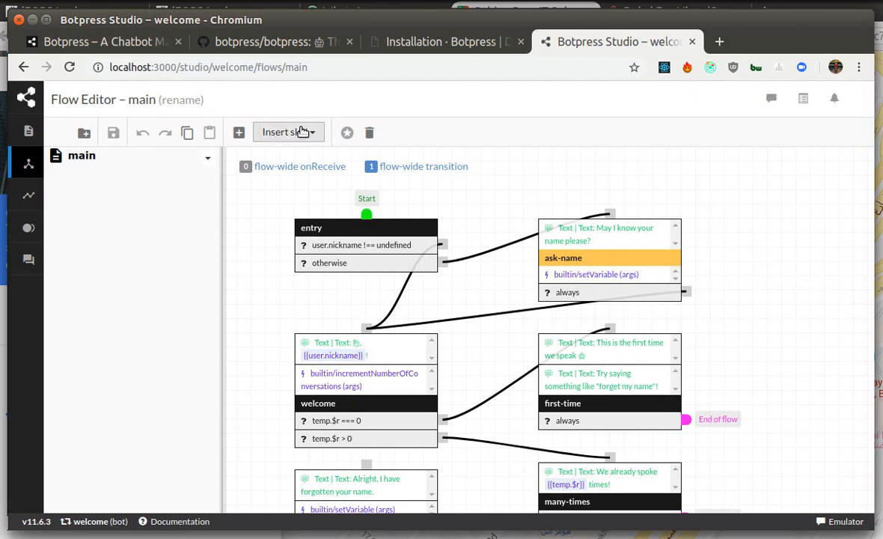
pyautogui.moveTo(28, 165)
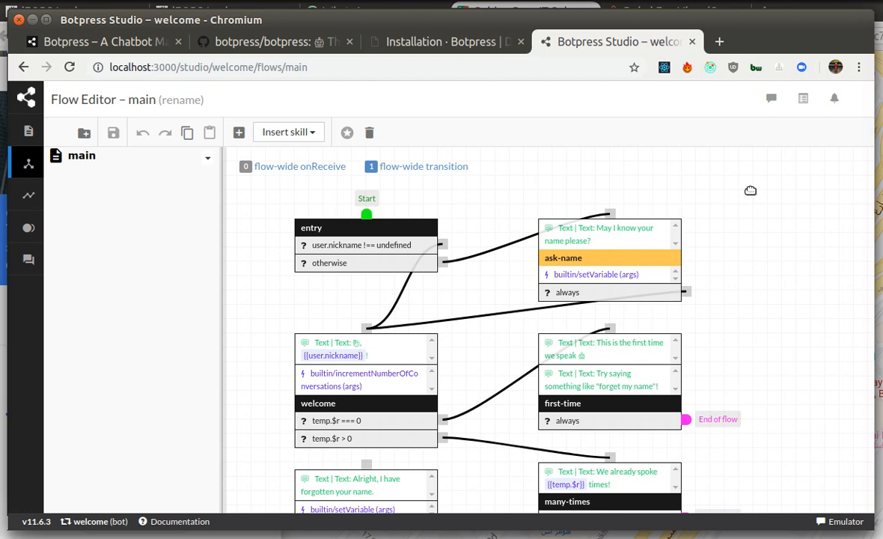
pyautogui.moveTo(510, 158)
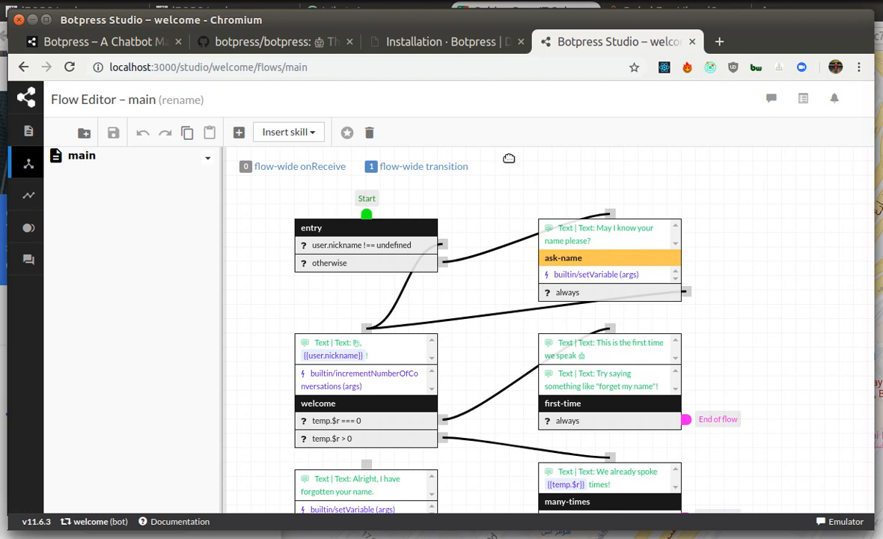
pyautogui.moveTo(347, 230)
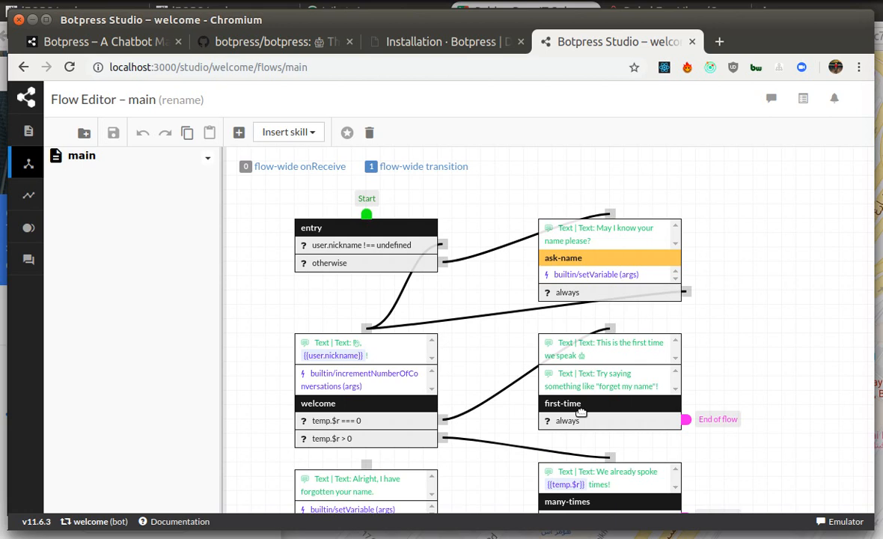
pyautogui.moveTo(437, 241)
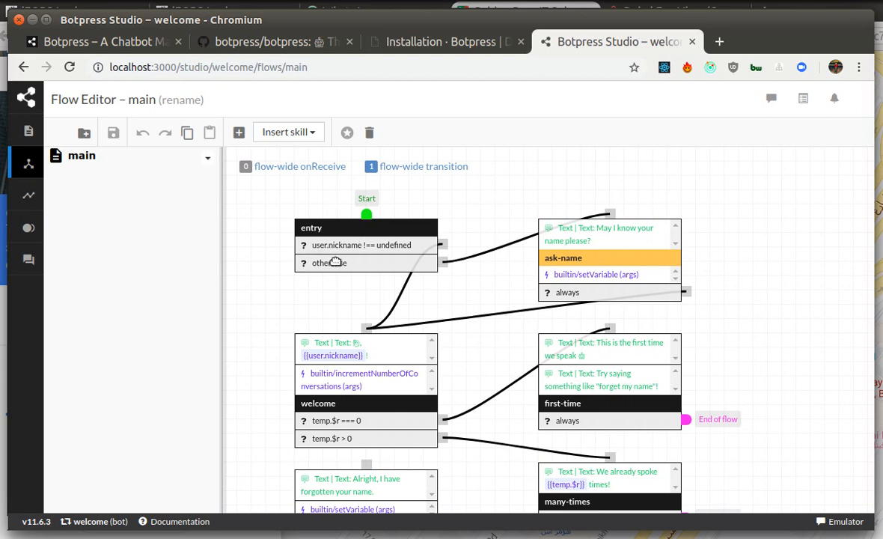
pyautogui.moveTo(348, 345)
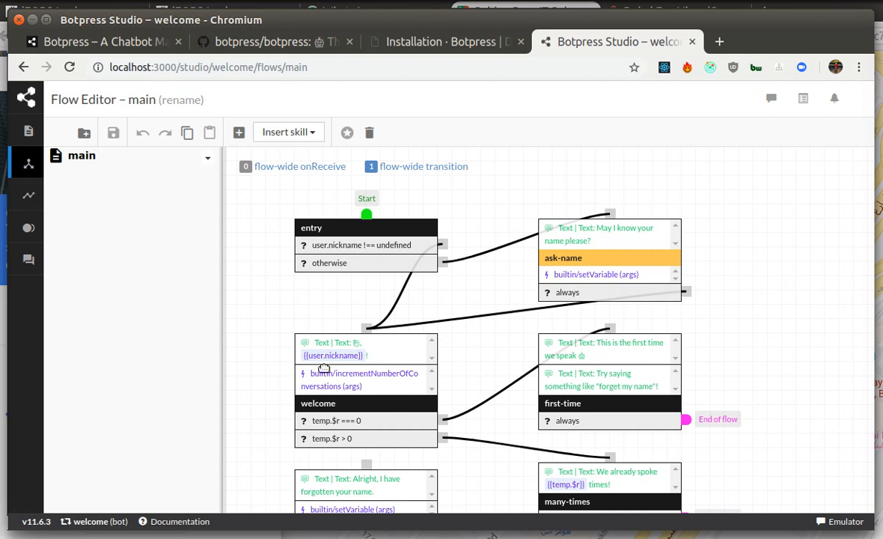
pyautogui.moveTo(363, 339)
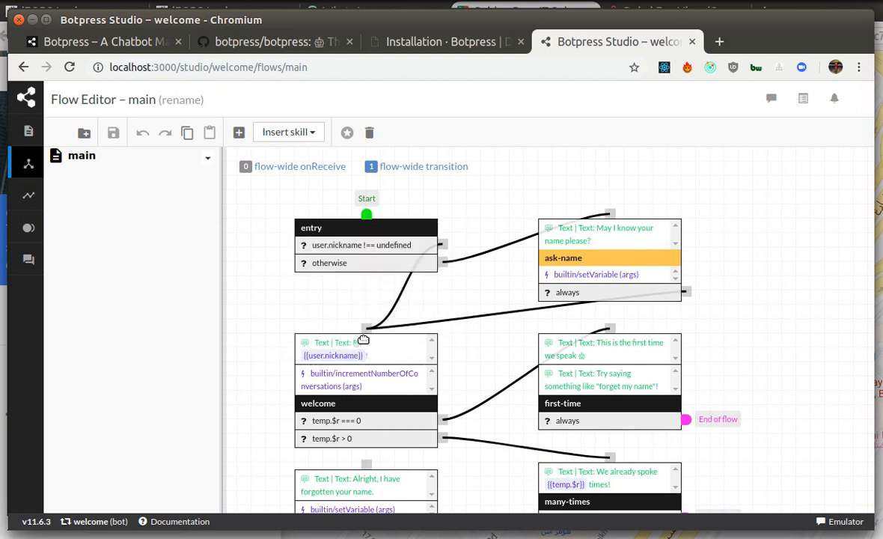
pyautogui.moveTo(373, 340)
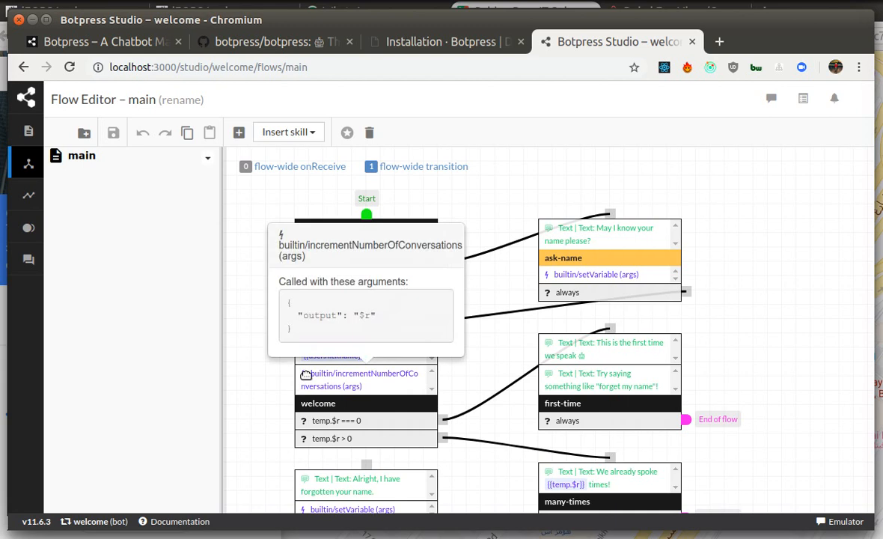
pyautogui.moveTo(342, 378)
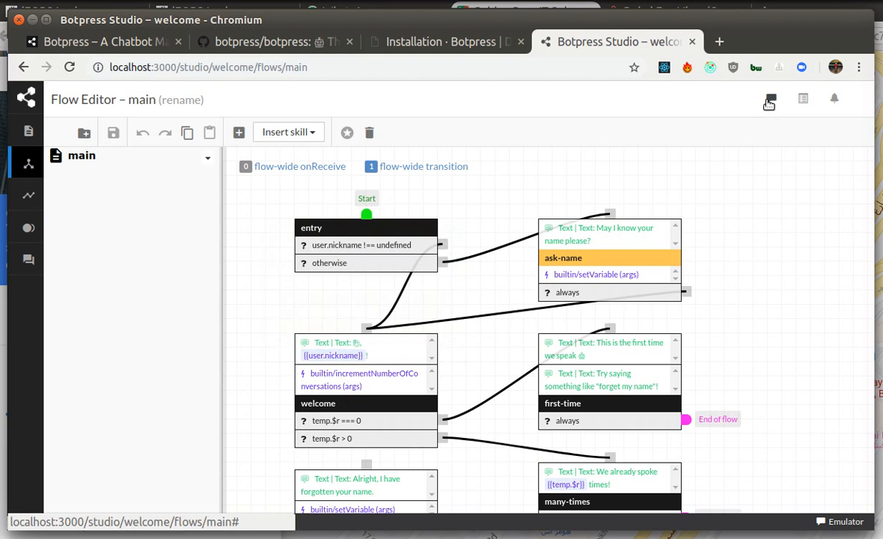
# Chat with the bot in the emulator, answer its name question with Alex, then close the chat
pyautogui.click(770, 98)
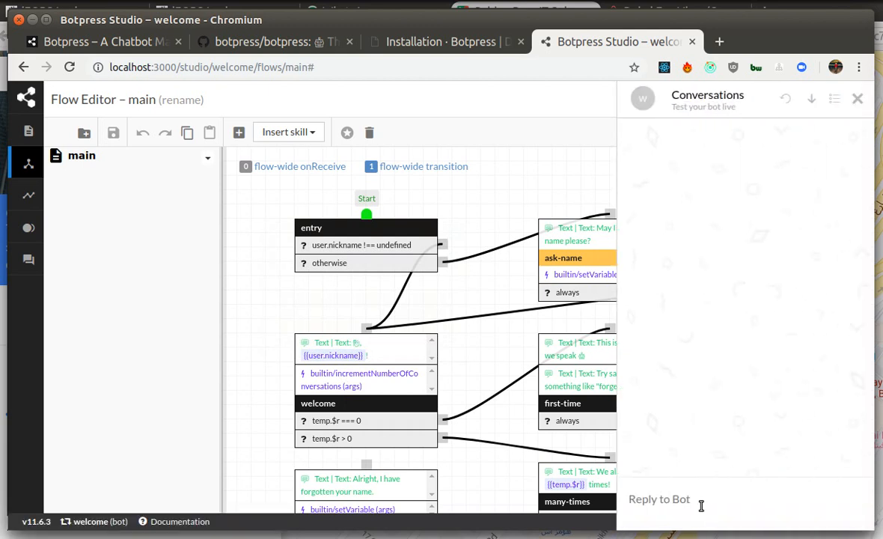
pyautogui.moveTo(739, 396)
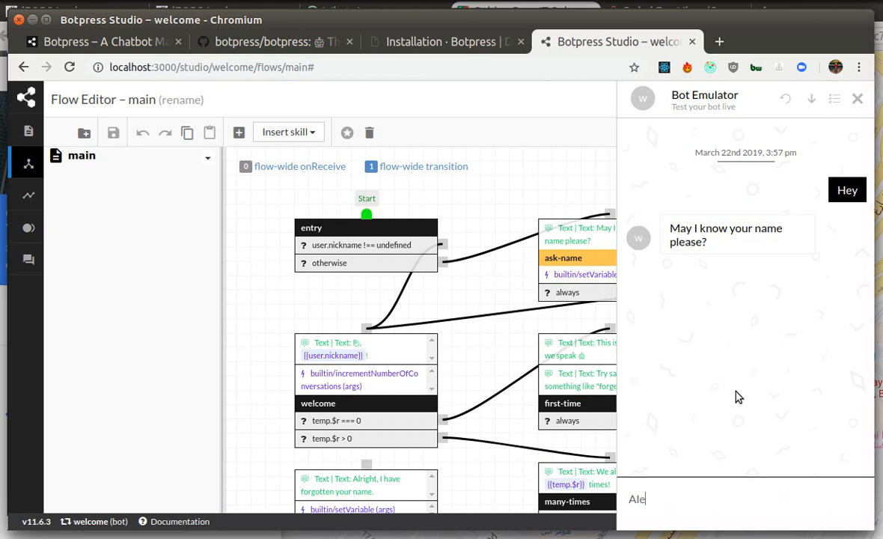
pyautogui.press('Return')
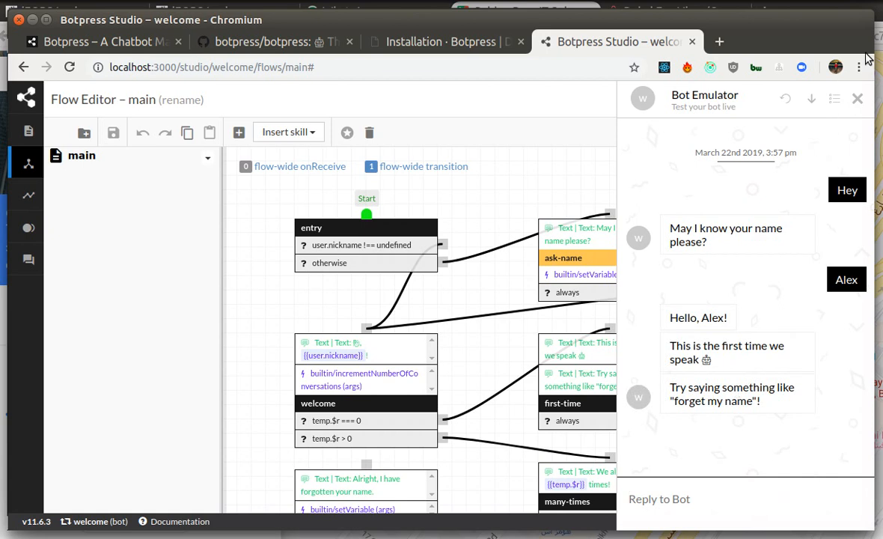
pyautogui.click(858, 98)
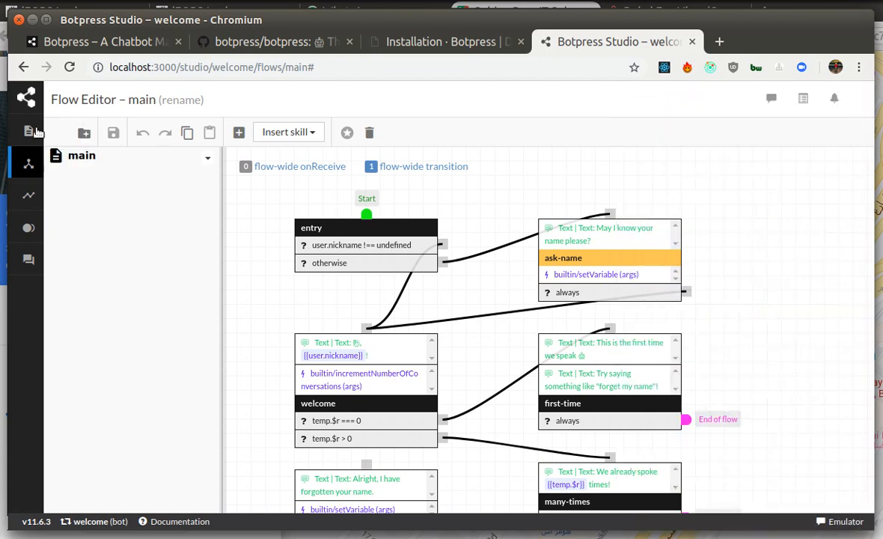
# In the Content Manager, edit the greeting message and select its nickname variable
pyautogui.click(28, 130)
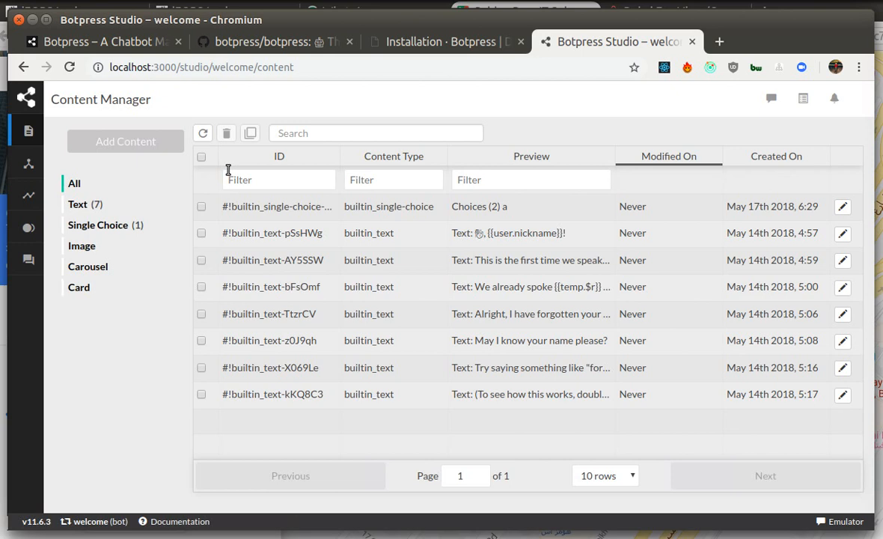
pyautogui.moveTo(501, 421)
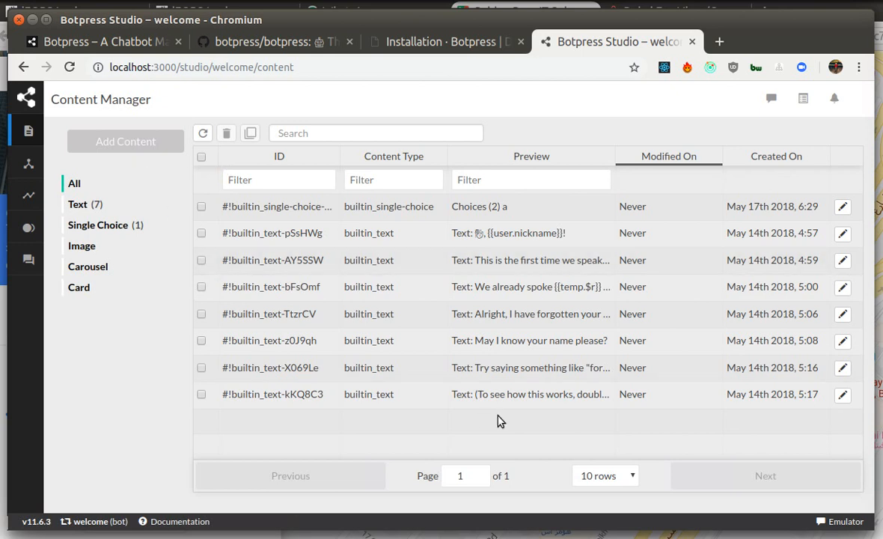
pyautogui.moveTo(683, 233)
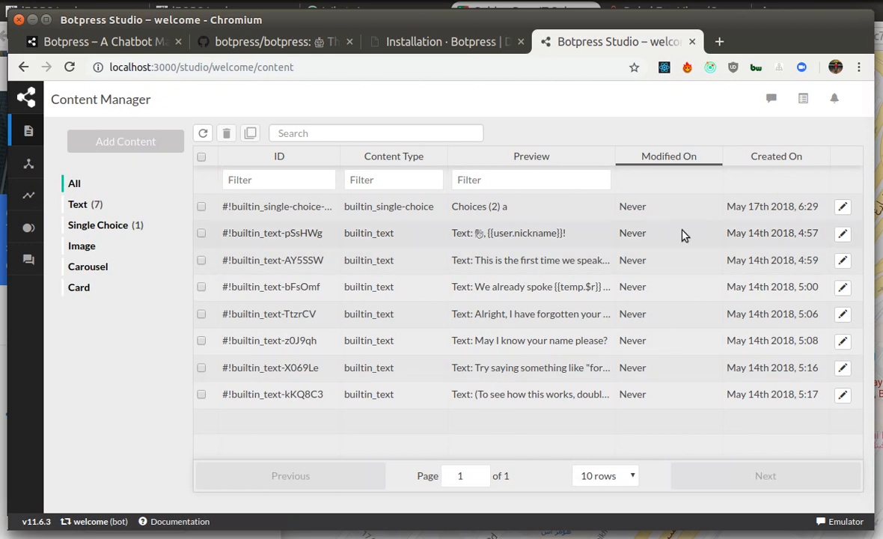
pyautogui.click(843, 232)
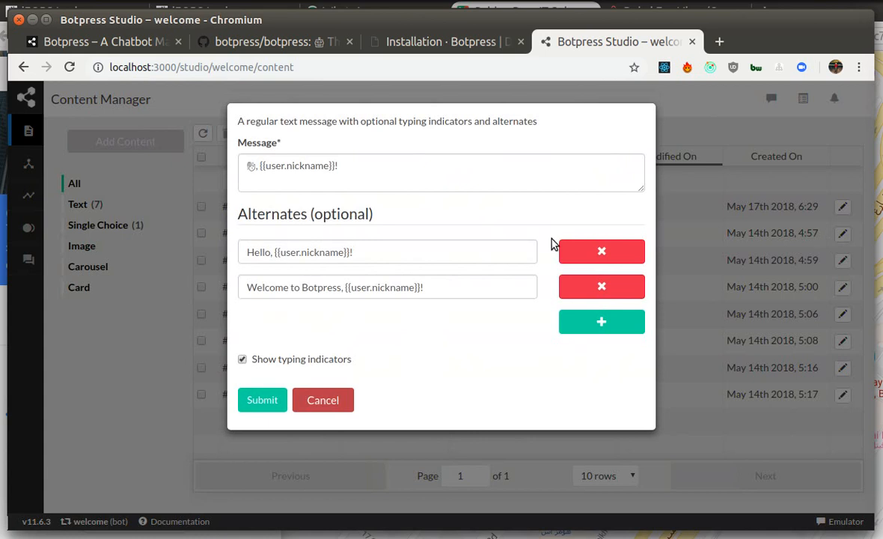
pyautogui.click(441, 166)
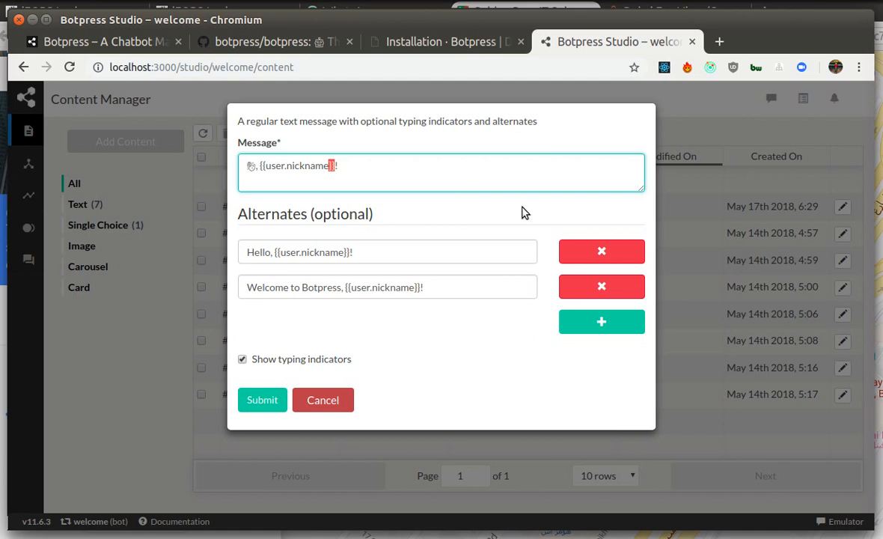
pyautogui.doubleClick(295, 166)
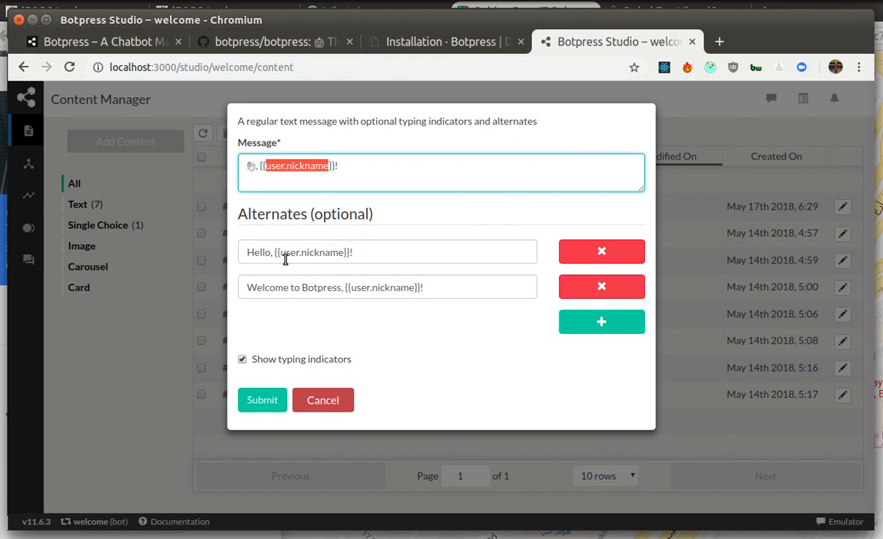
pyautogui.doubleClick(312, 252)
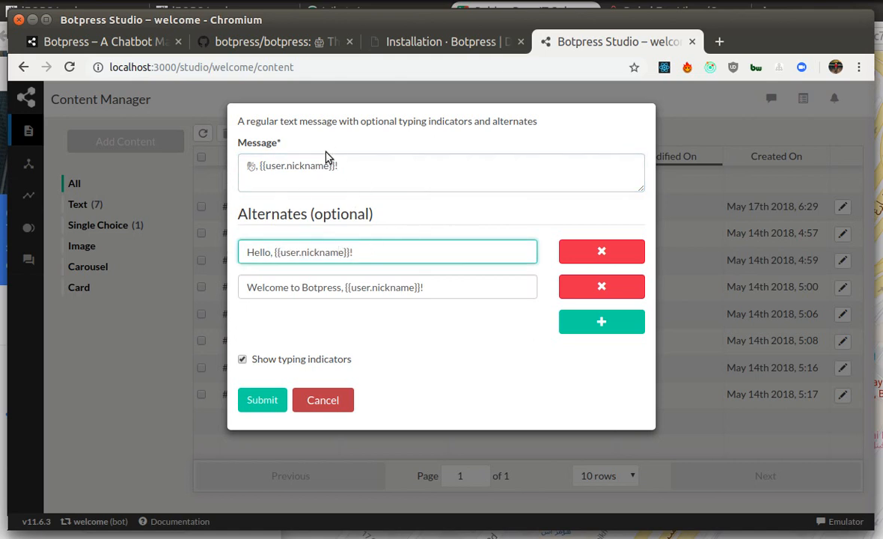
# Look at the Hello alternate greeting and discard the edit without saving
pyautogui.click(441, 165)
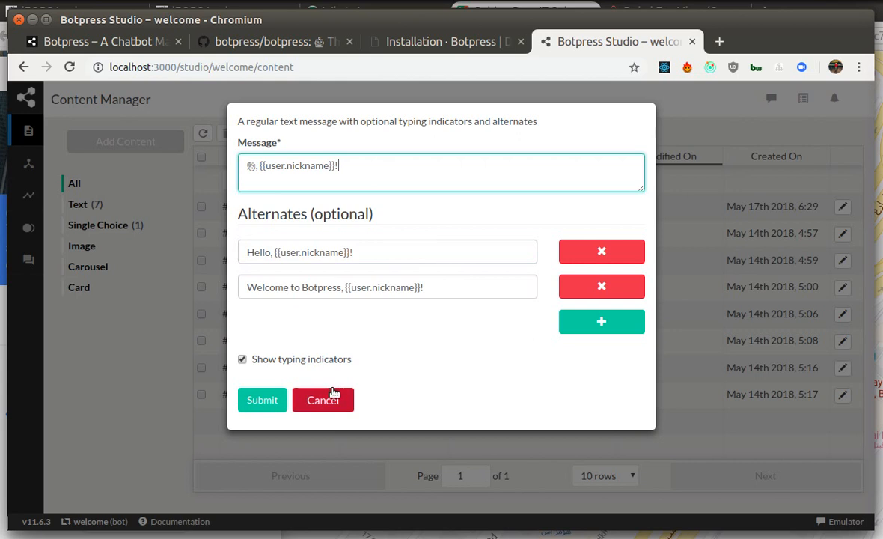
pyautogui.click(387, 251)
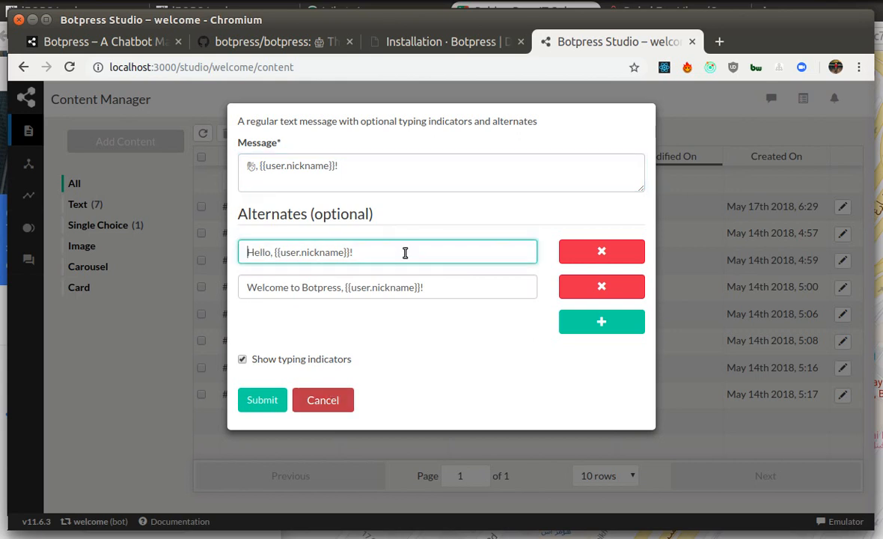
pyautogui.click(323, 399)
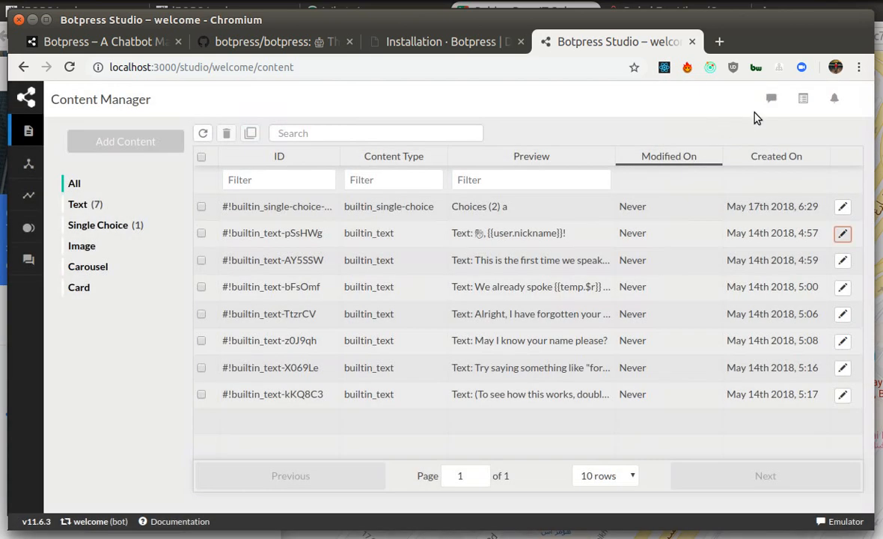
pyautogui.click(840, 521)
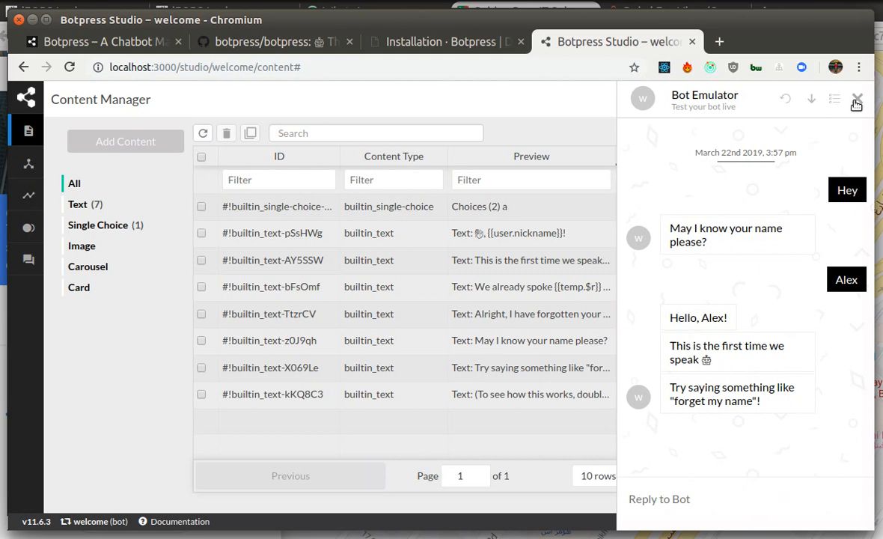
# Close the chat and review the forget and hello intents' example utterances in Understanding
pyautogui.click(857, 101)
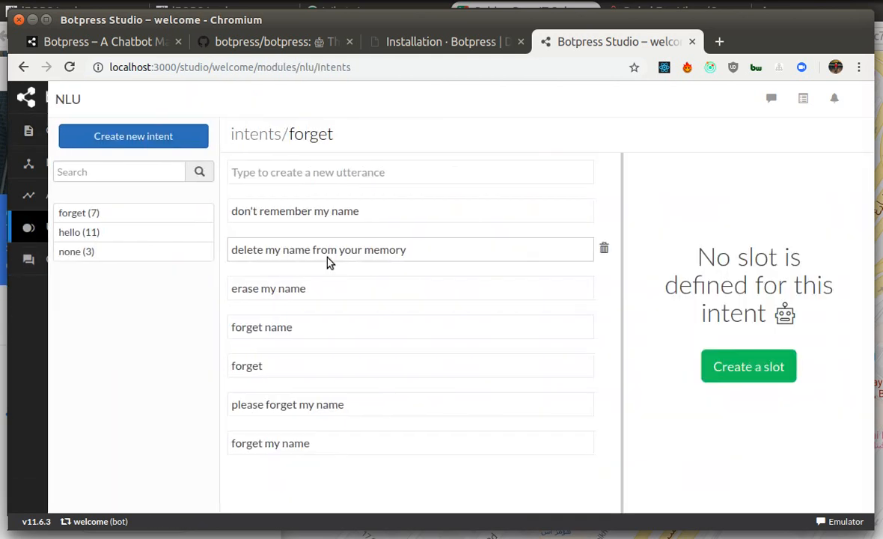
pyautogui.moveTo(148, 194)
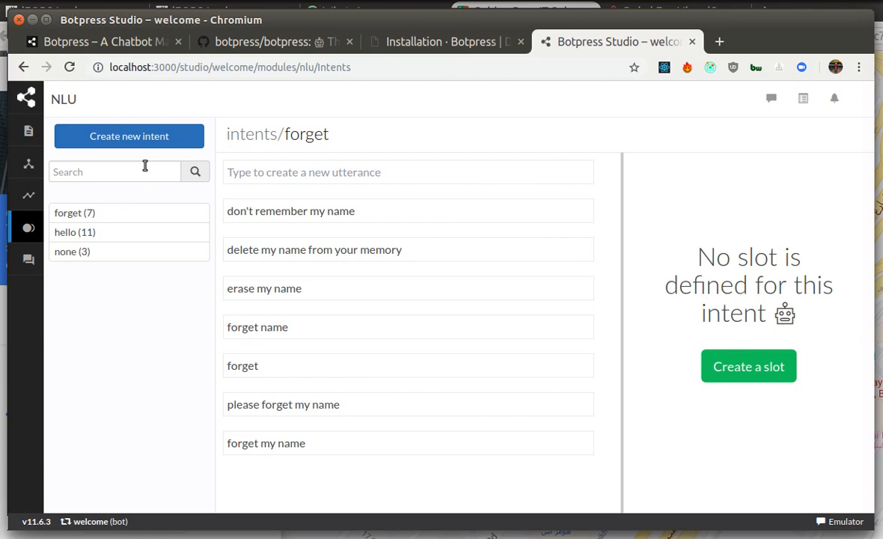
pyautogui.moveTo(75, 231)
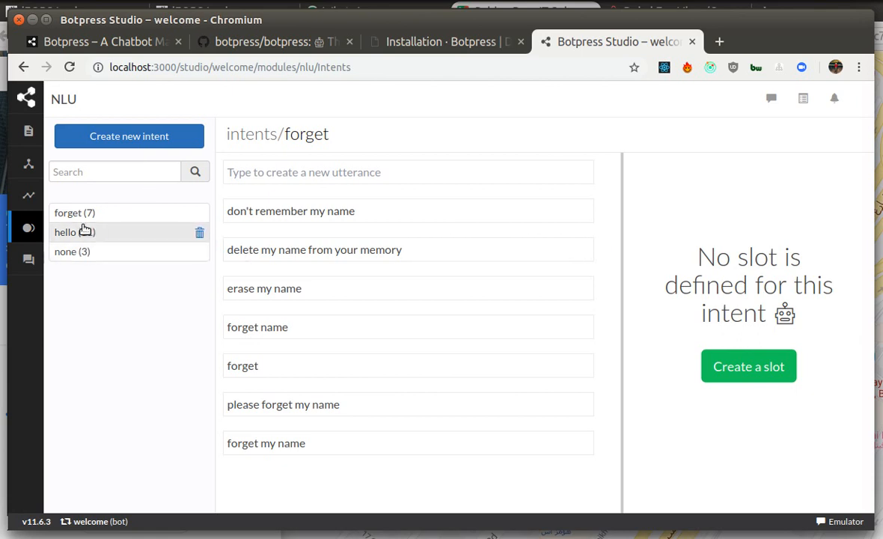
pyautogui.click(64, 231)
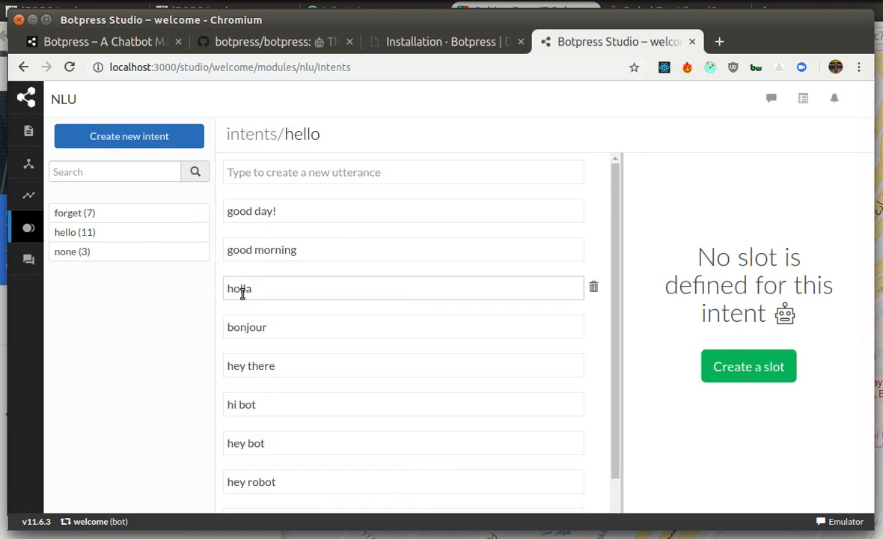
pyautogui.scroll(-3)
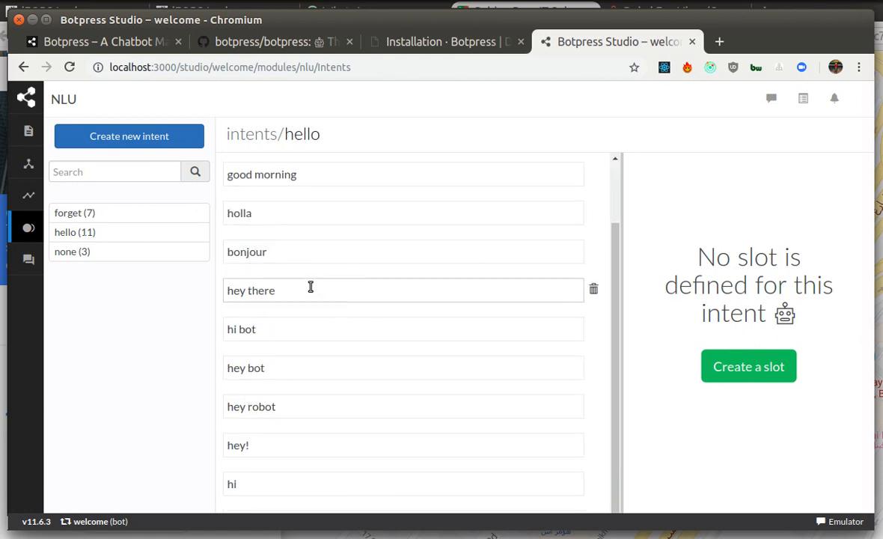
pyautogui.scroll(3)
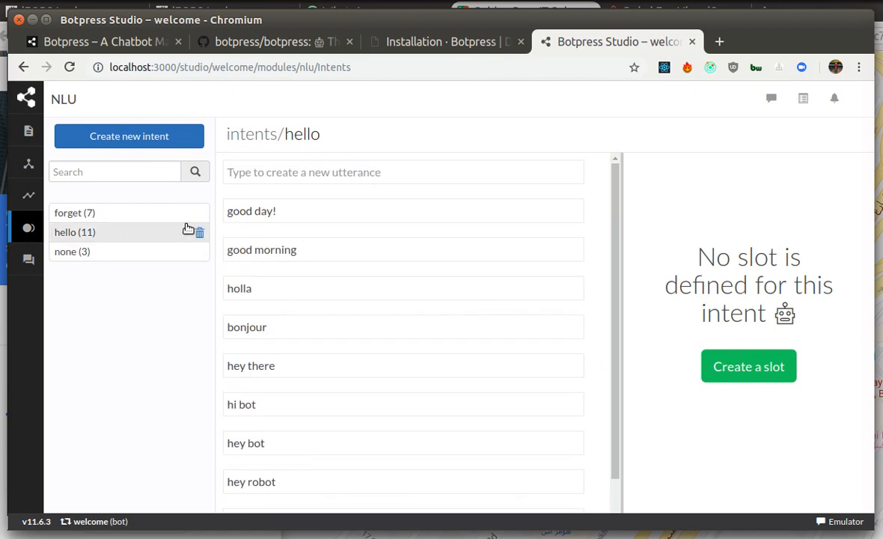
pyautogui.moveTo(646, 185)
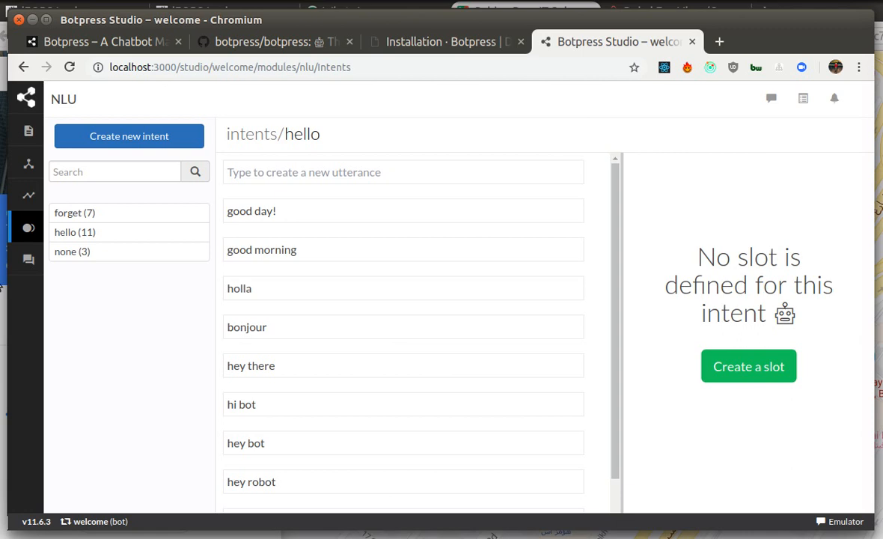
pyautogui.rightClick(59, 259)
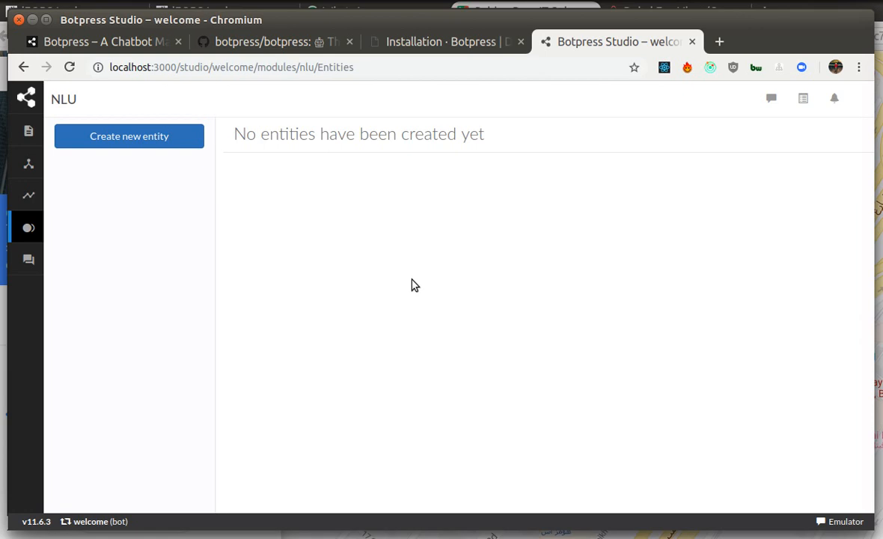
pyautogui.moveTo(28, 254)
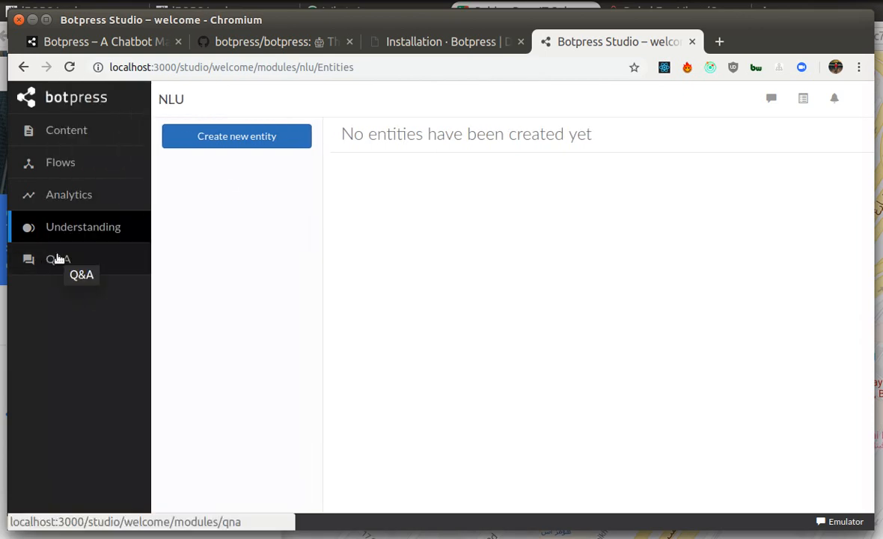
# View the empty Q&A module and preview the Create a new Q&A form, then cancel it
pyautogui.click(58, 260)
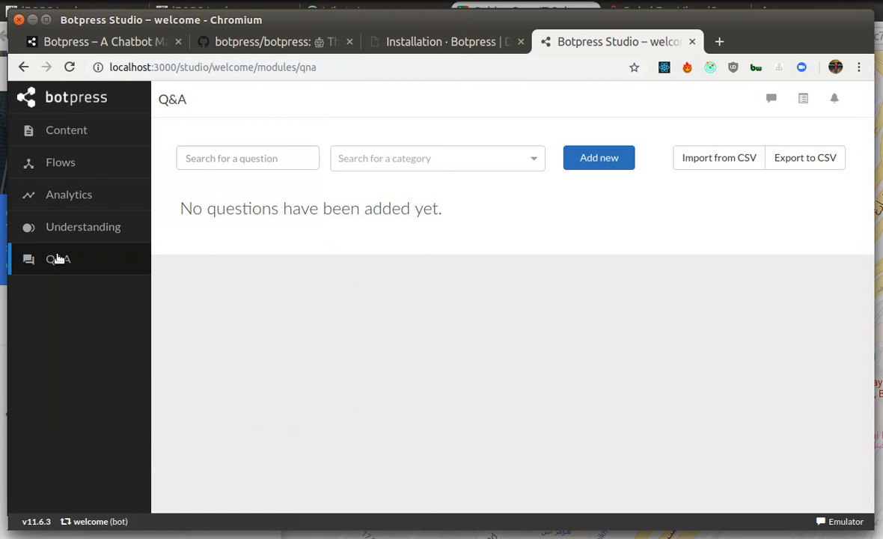
pyautogui.moveTo(102, 260)
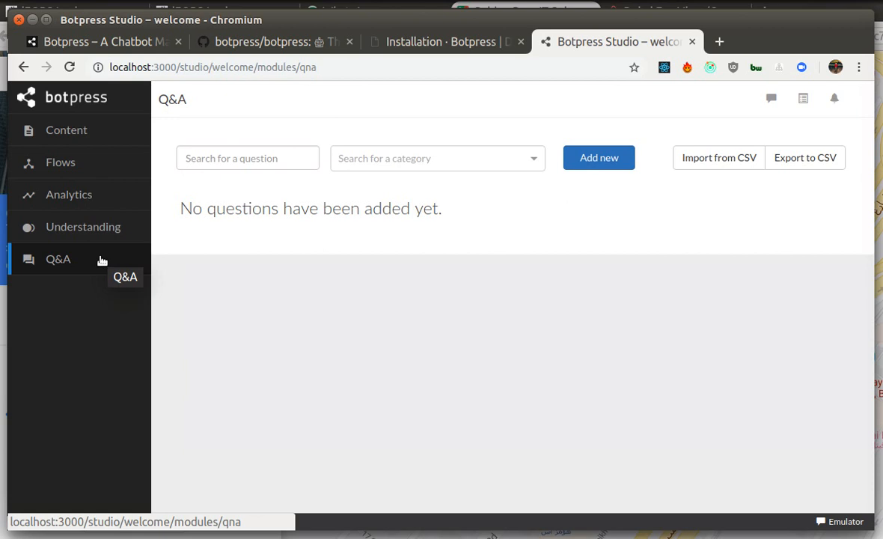
pyautogui.click(26, 96)
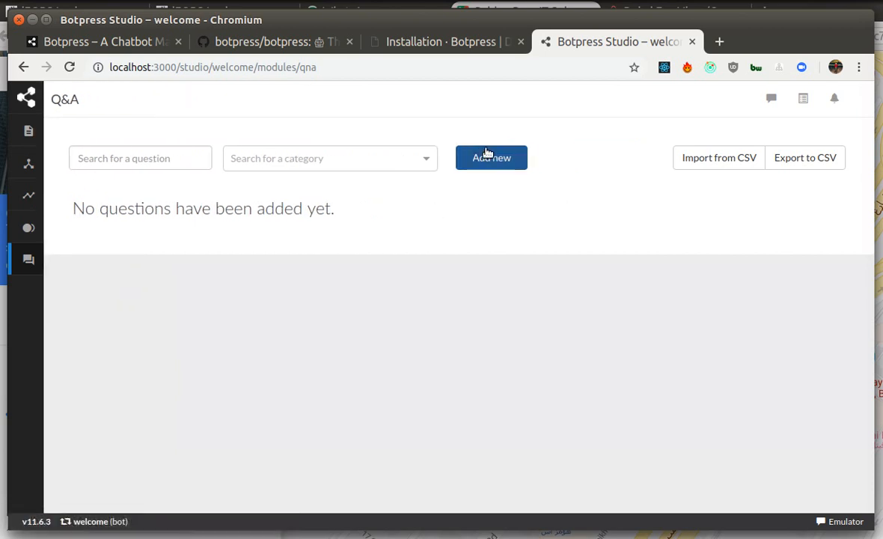
pyautogui.click(491, 157)
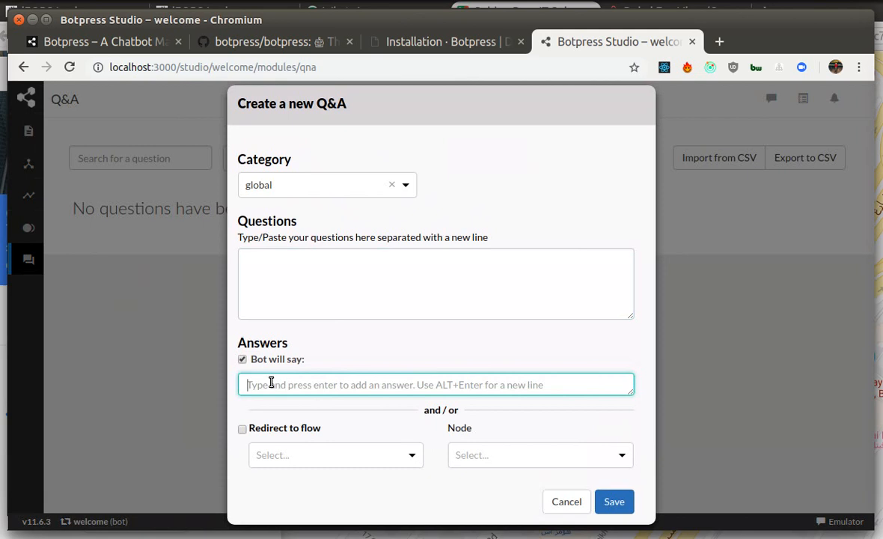
pyautogui.moveTo(384, 394)
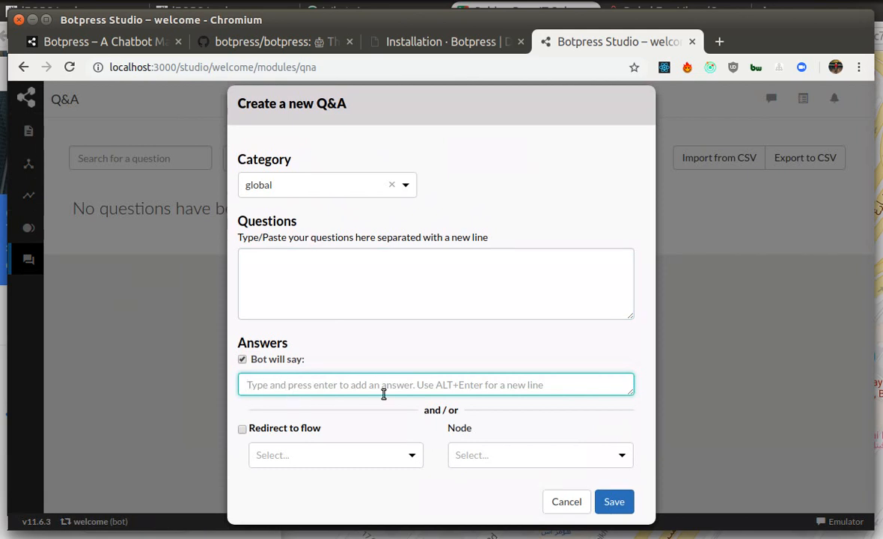
pyautogui.moveTo(282, 440)
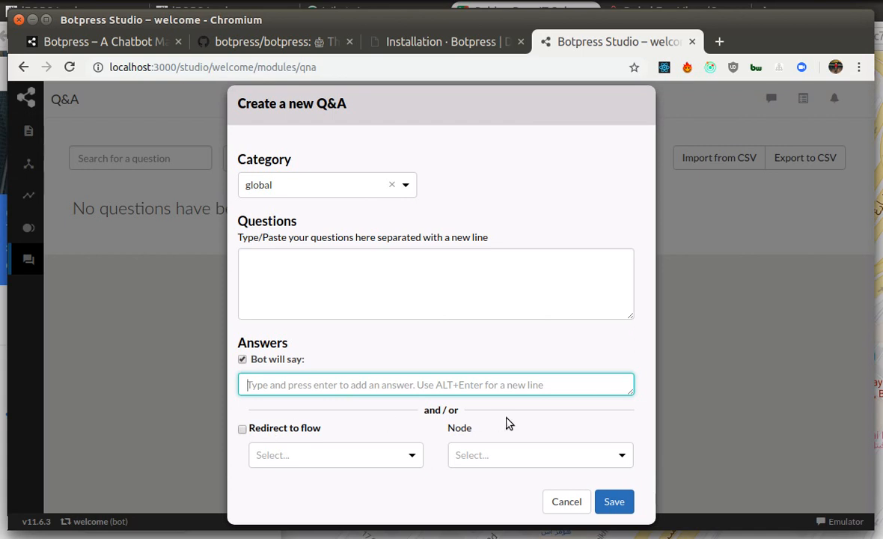
pyautogui.moveTo(554, 417)
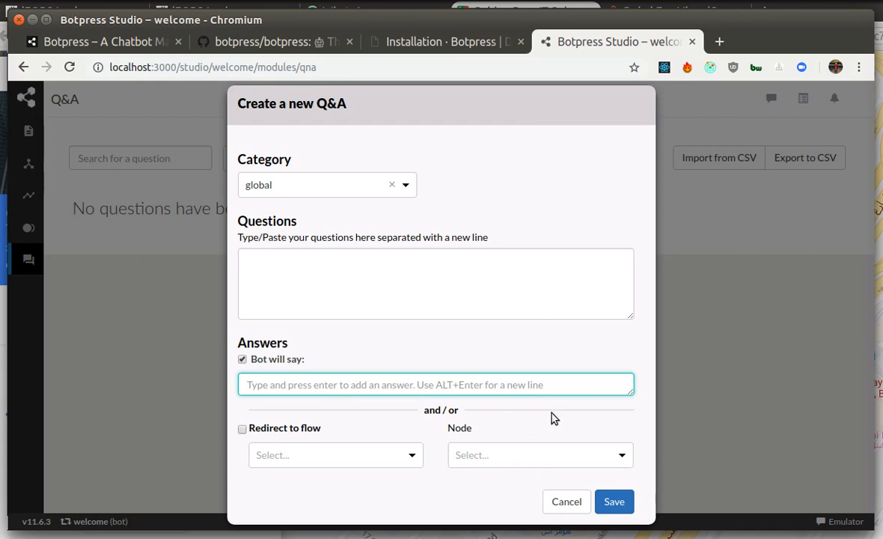
pyautogui.click(567, 501)
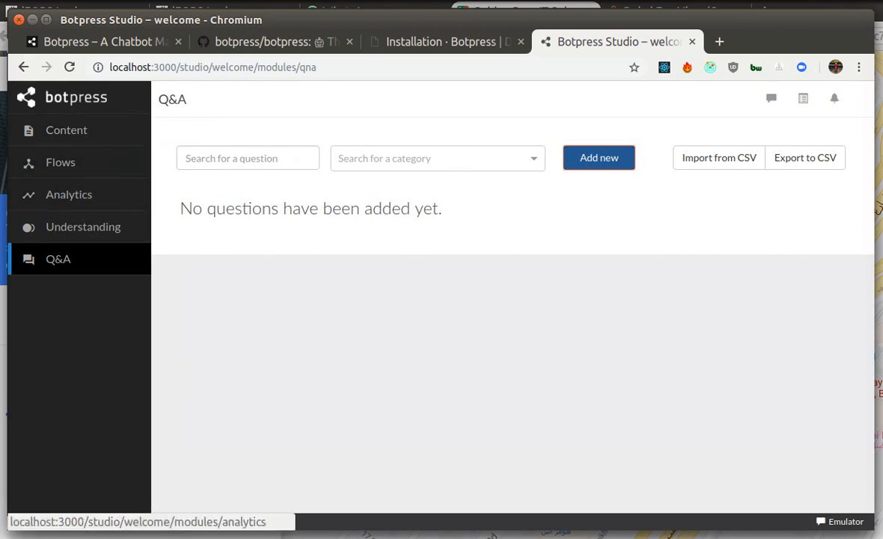
# Move through the Content Manager back to the welcome bot's main flow in the Flow Editor
pyautogui.click(66, 129)
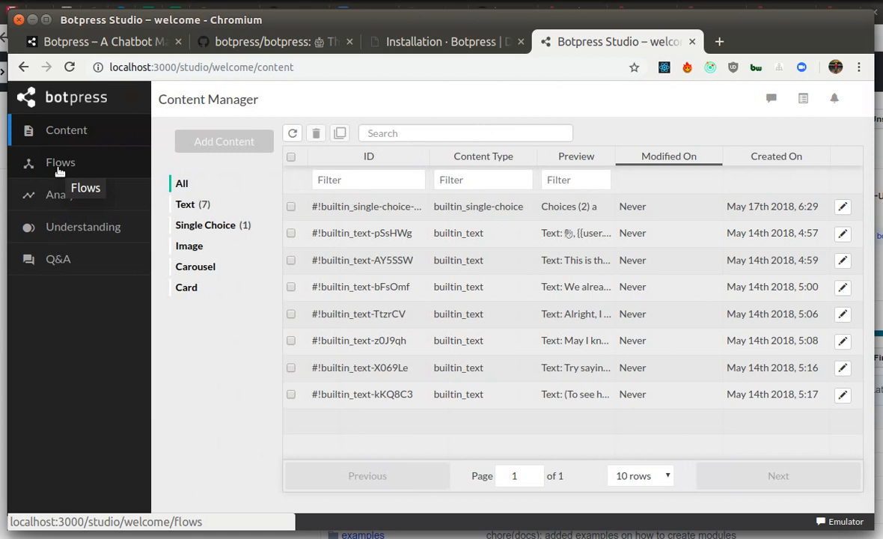
pyautogui.click(60, 163)
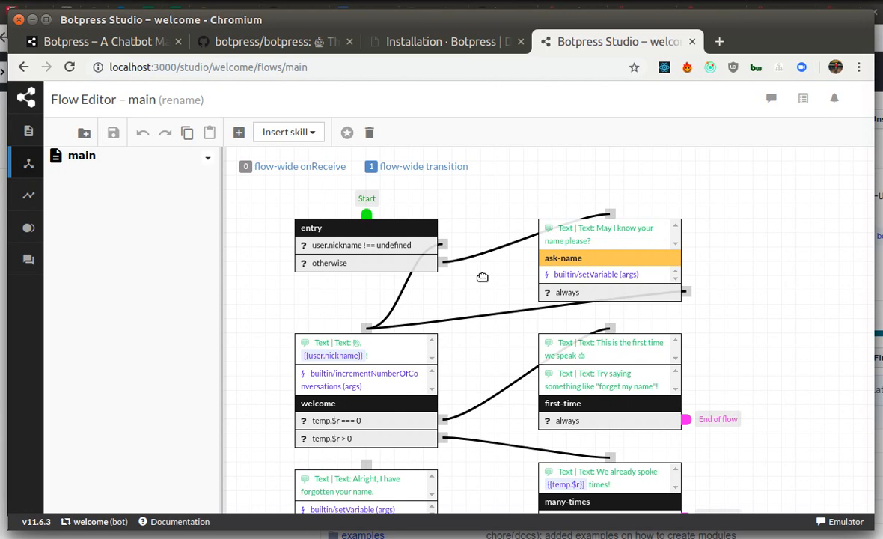
pyautogui.moveTo(753, 248)
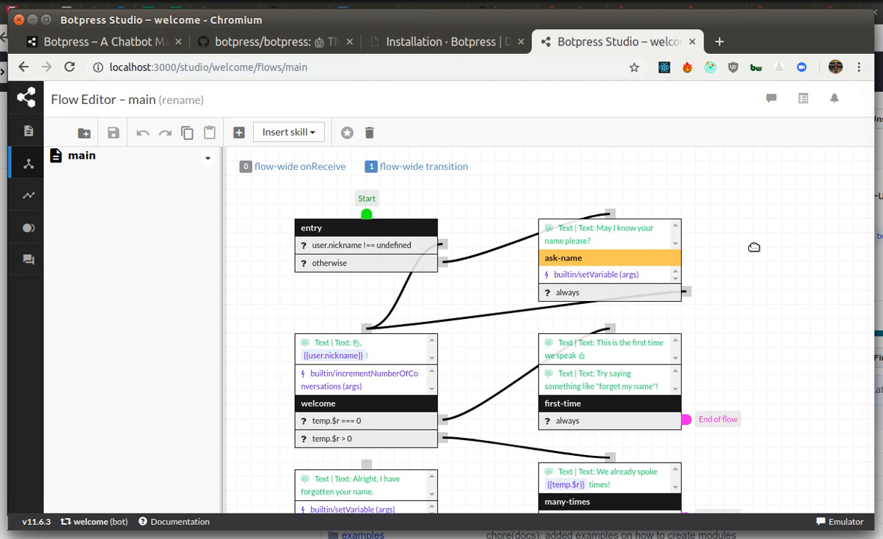
pyautogui.moveTo(271, 291)
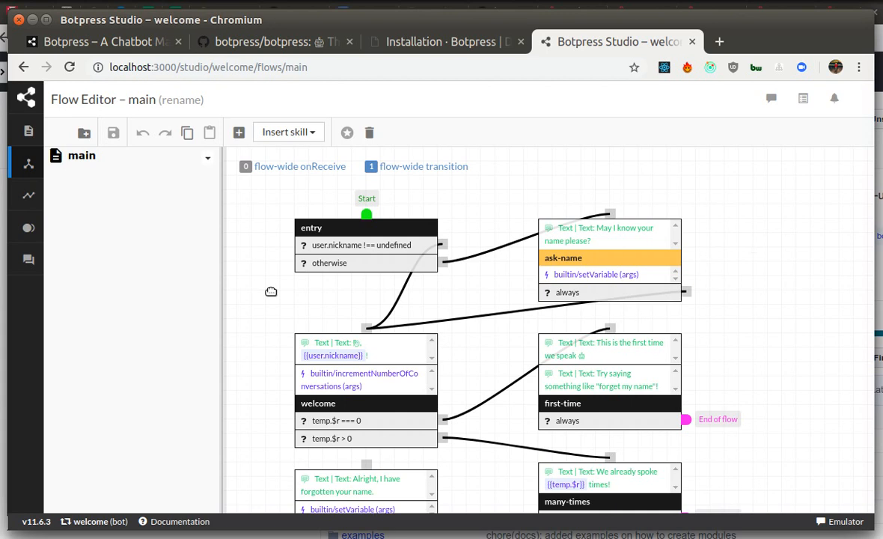
pyautogui.moveTo(566, 382)
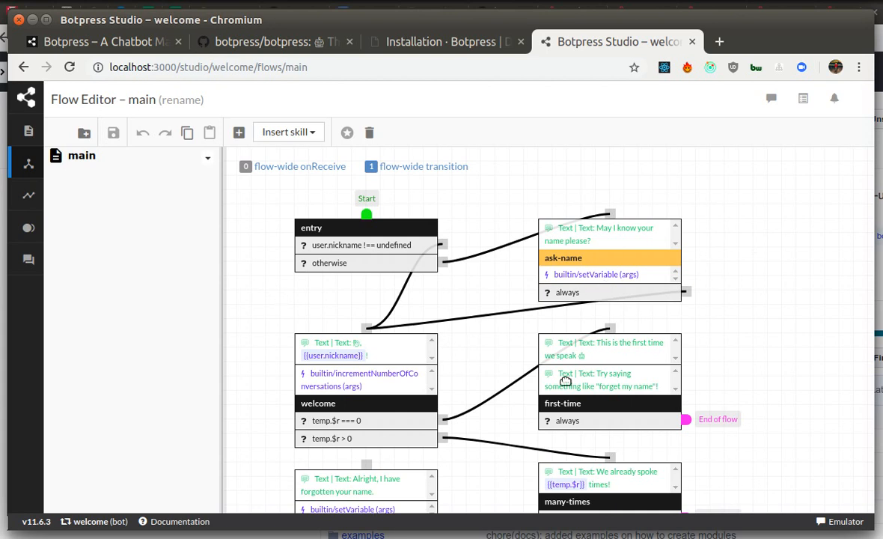
pyautogui.moveTo(748, 333)
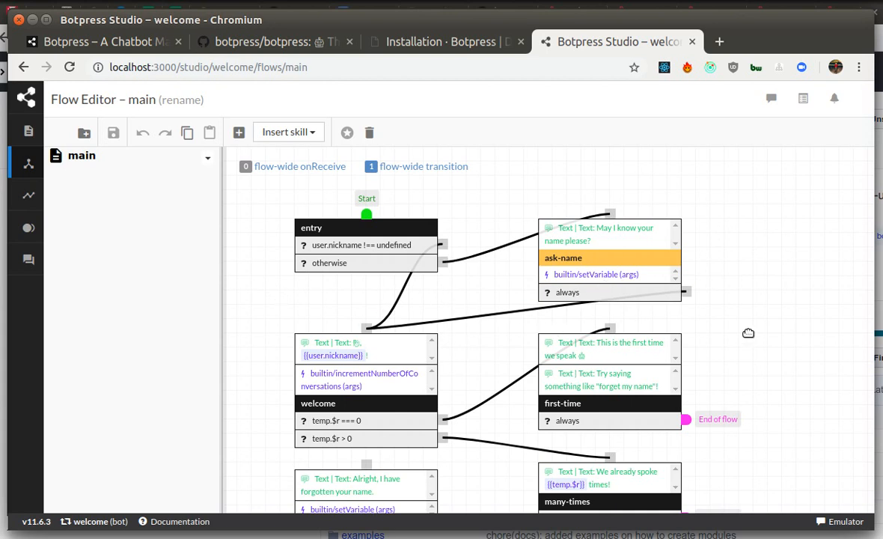
pyautogui.moveTo(706, 249)
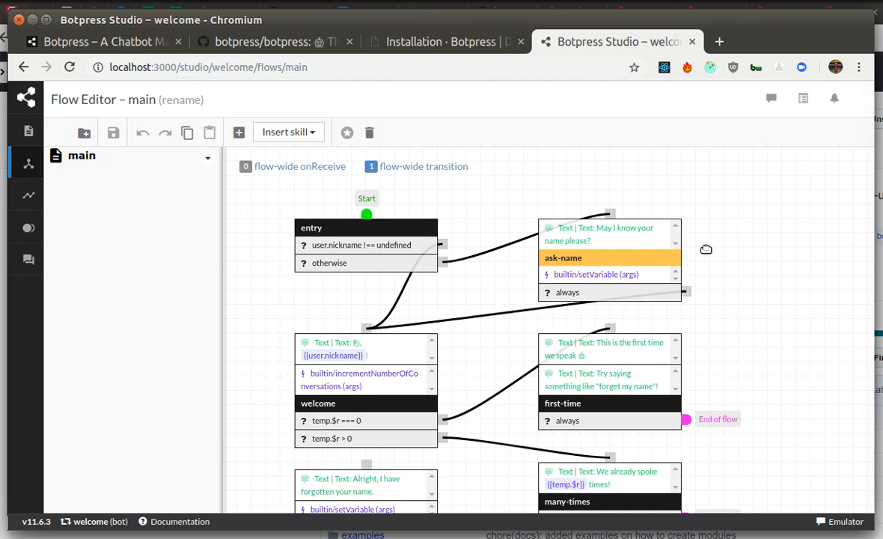
pyautogui.moveTo(433, 183)
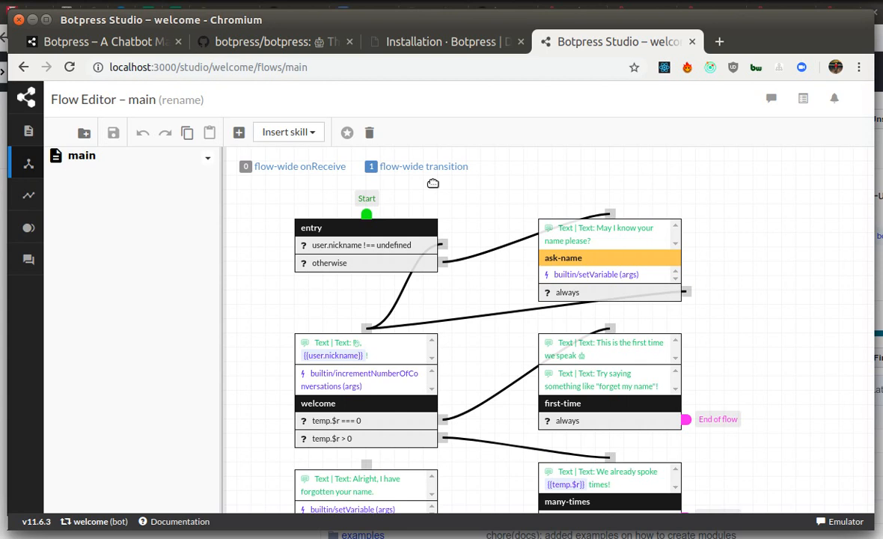
pyautogui.moveTo(676, 62)
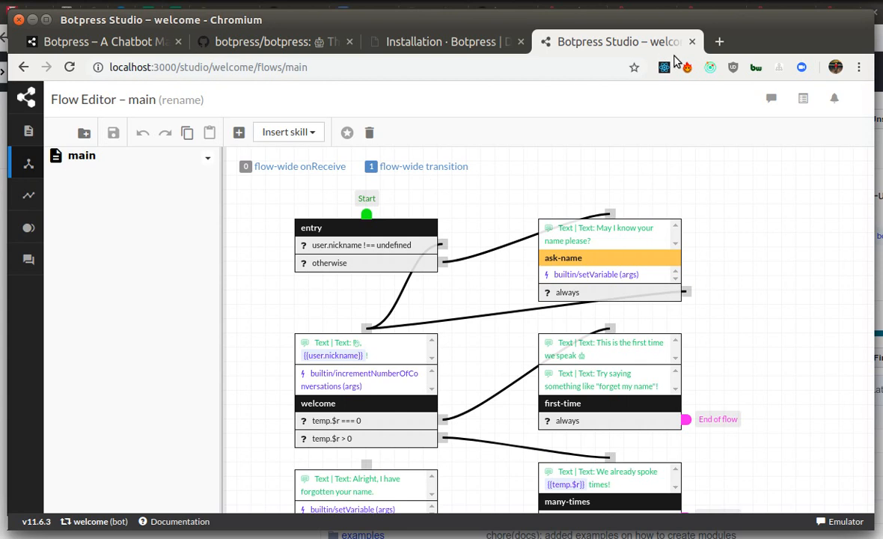
# Reopen the Bot Emulator showing the earlier Alex conversation and first-time greeting
pyautogui.click(844, 521)
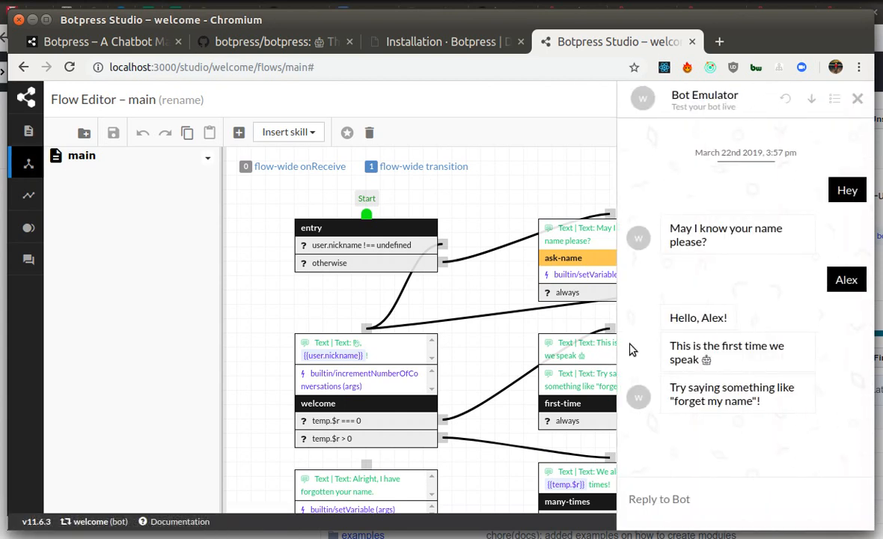
pyautogui.moveTo(677, 165)
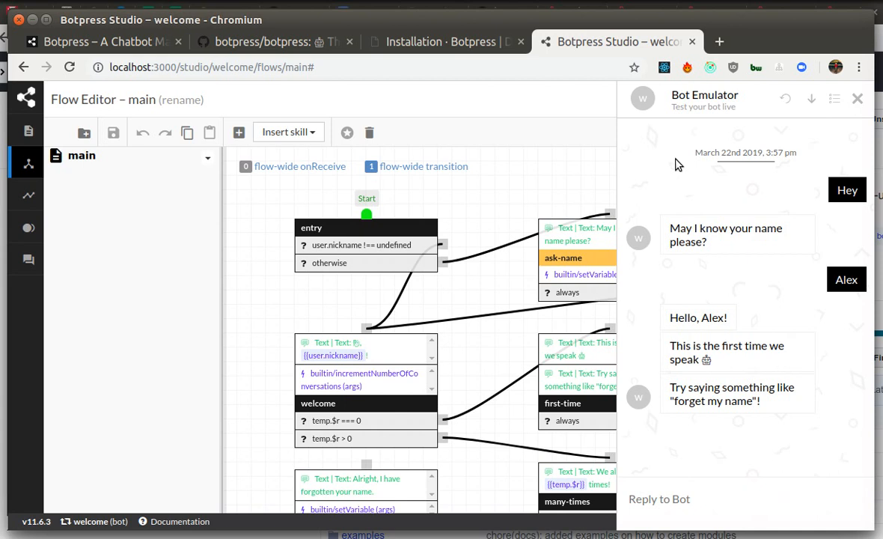
pyautogui.moveTo(698, 144)
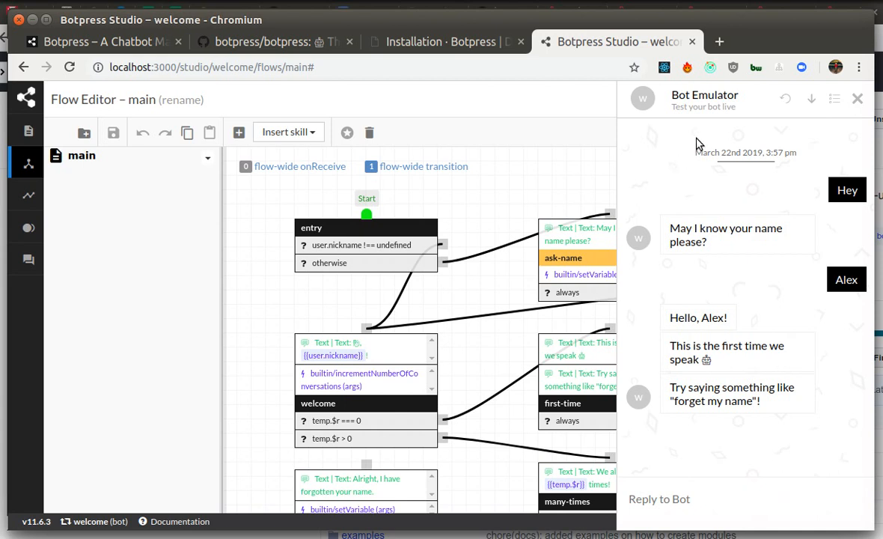